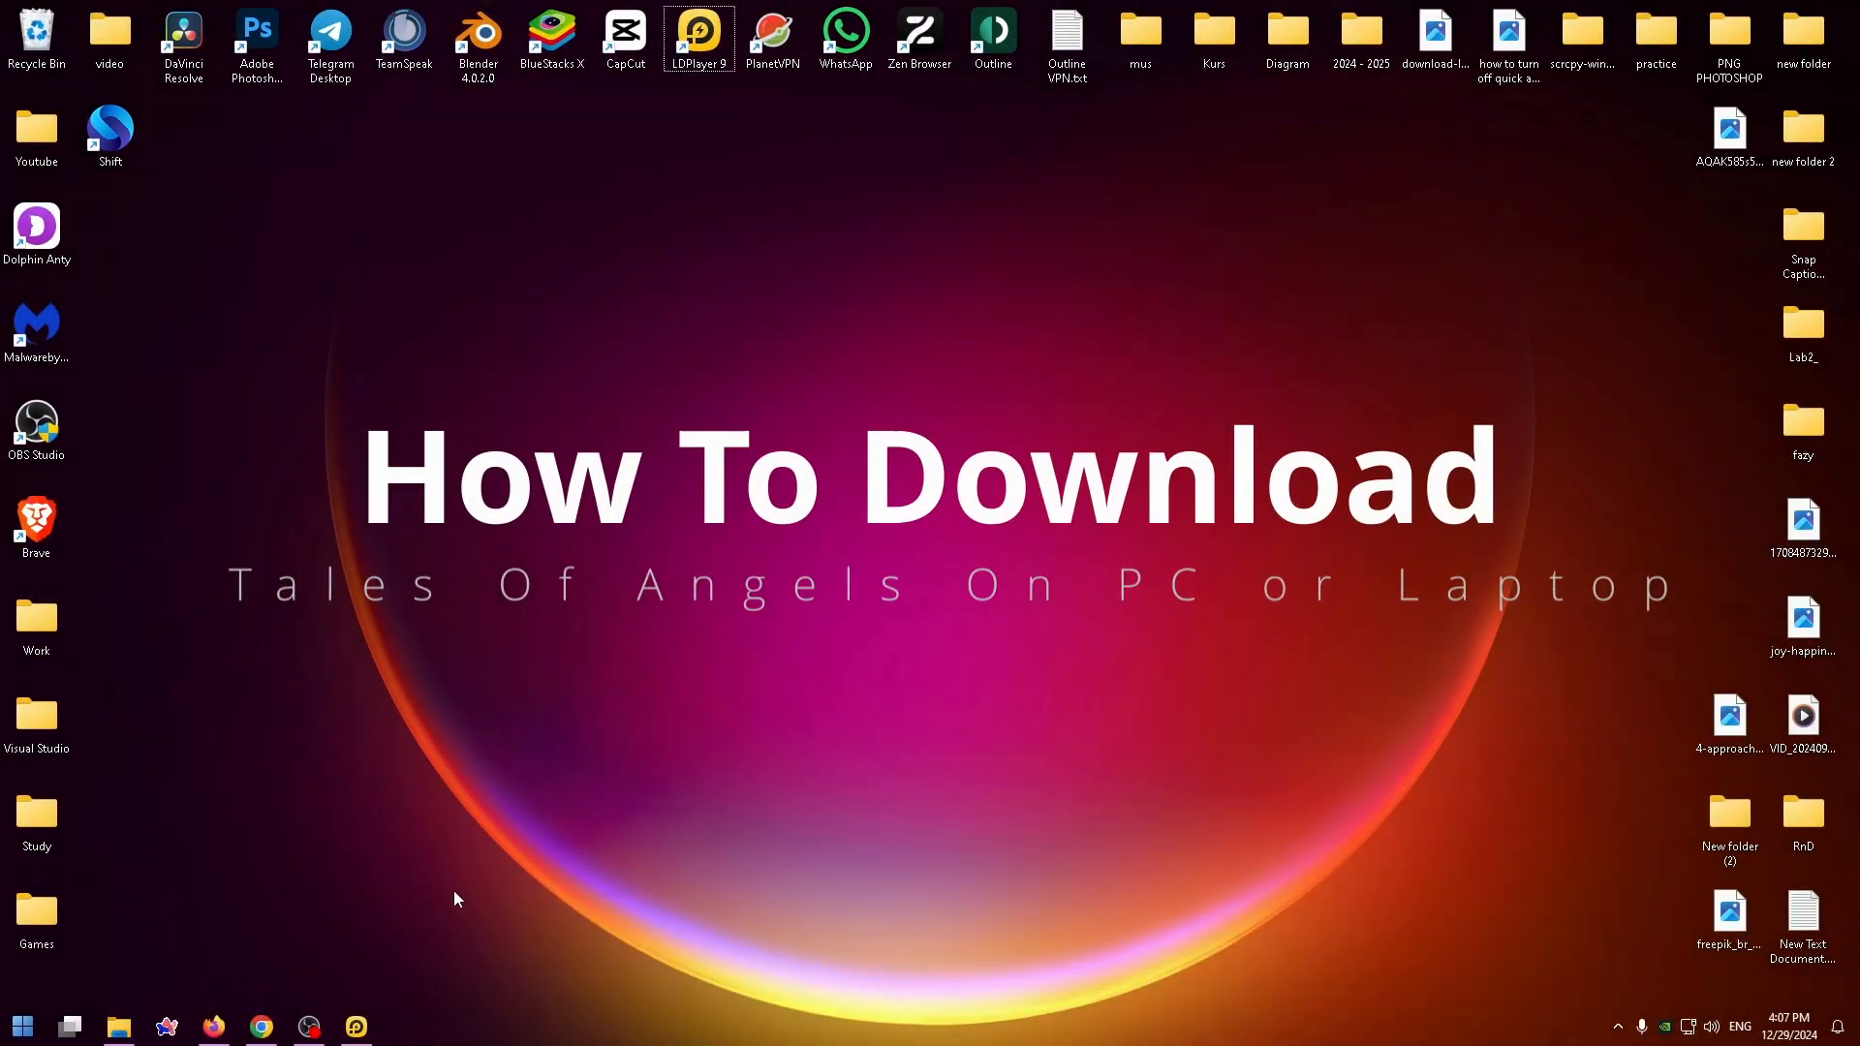
pyautogui.moveTo(558, 839)
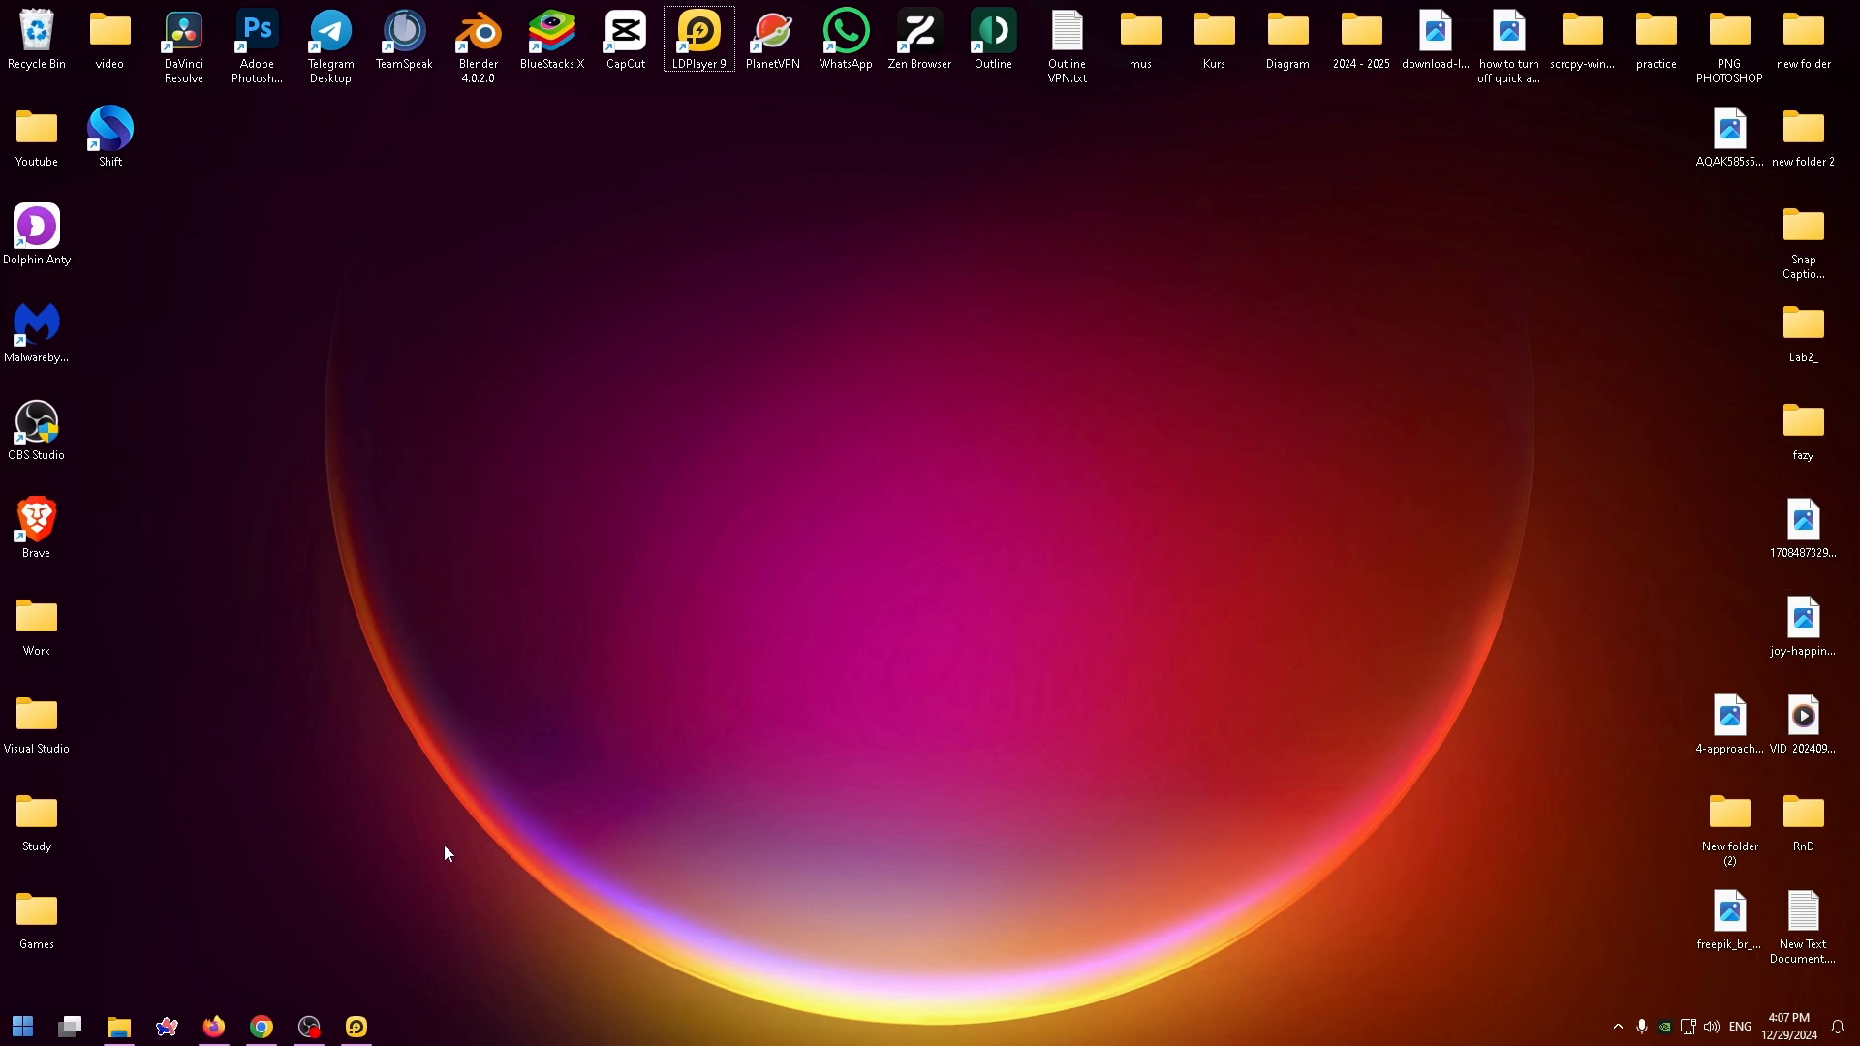
pyautogui.moveTo(527, 736)
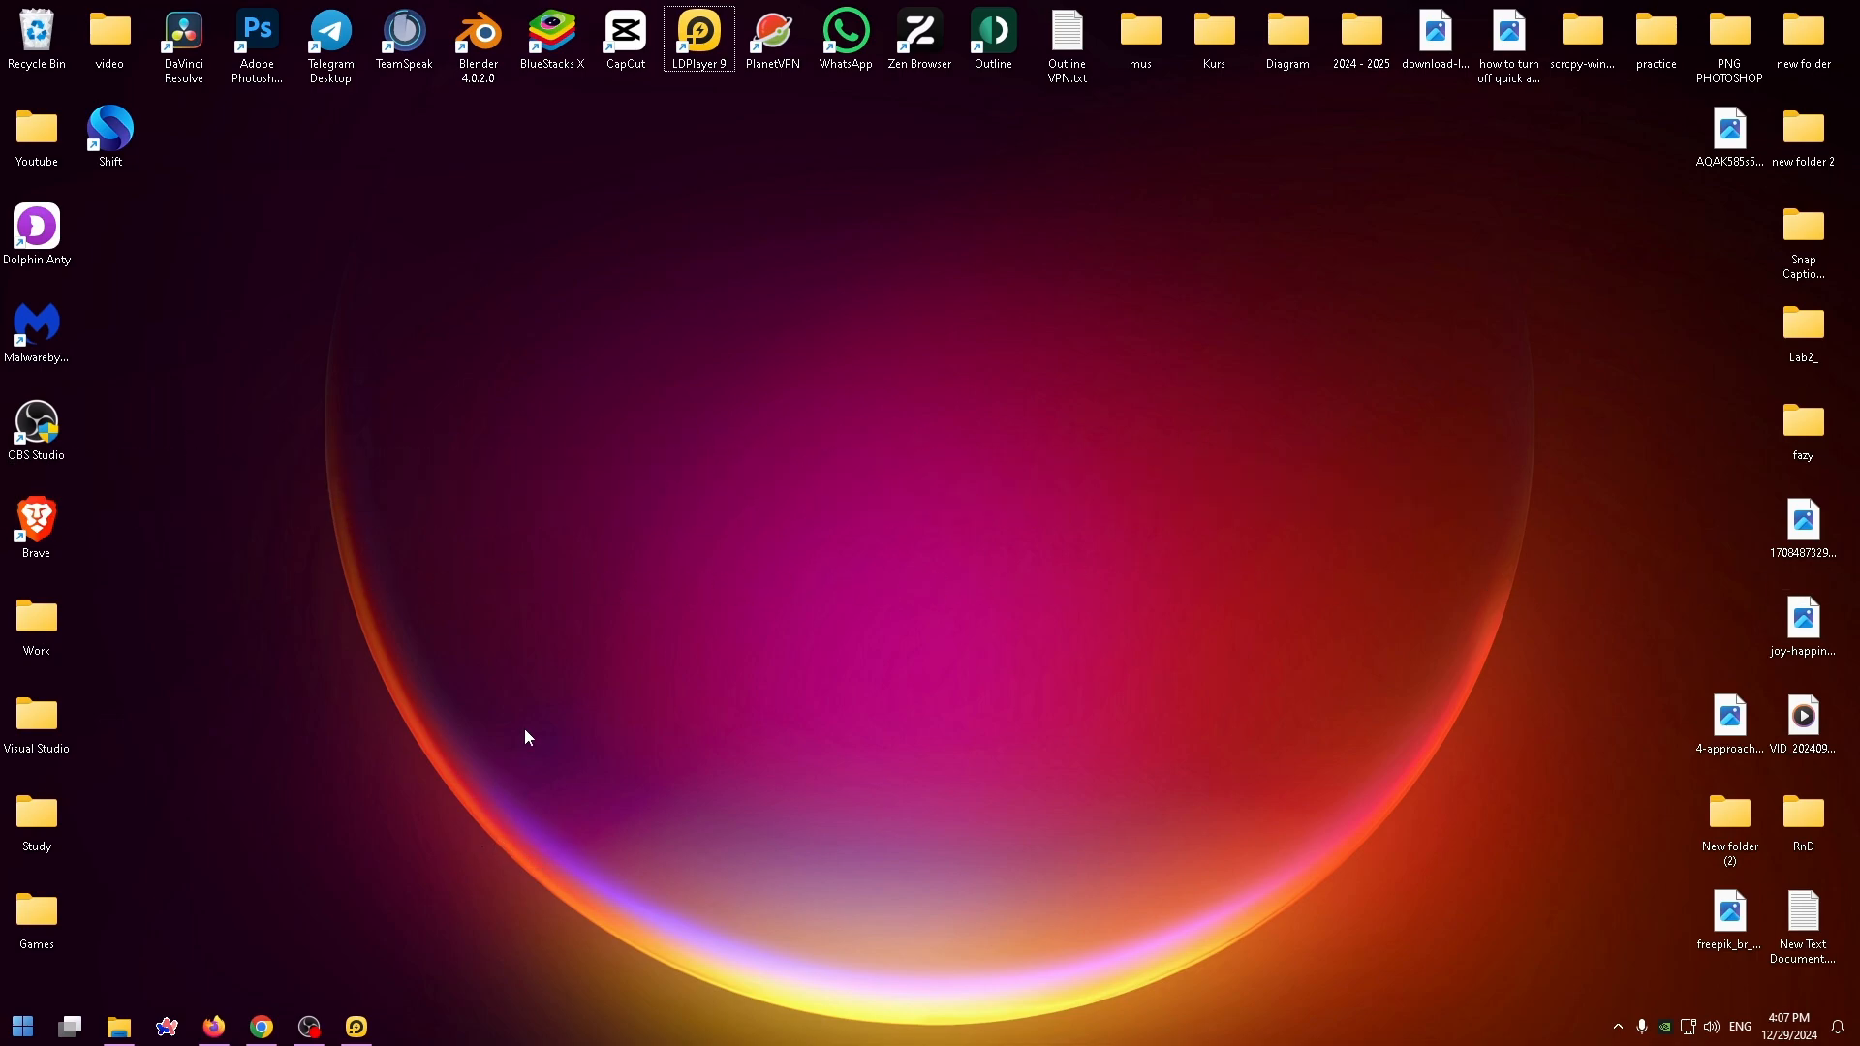
pyautogui.moveTo(433, 762)
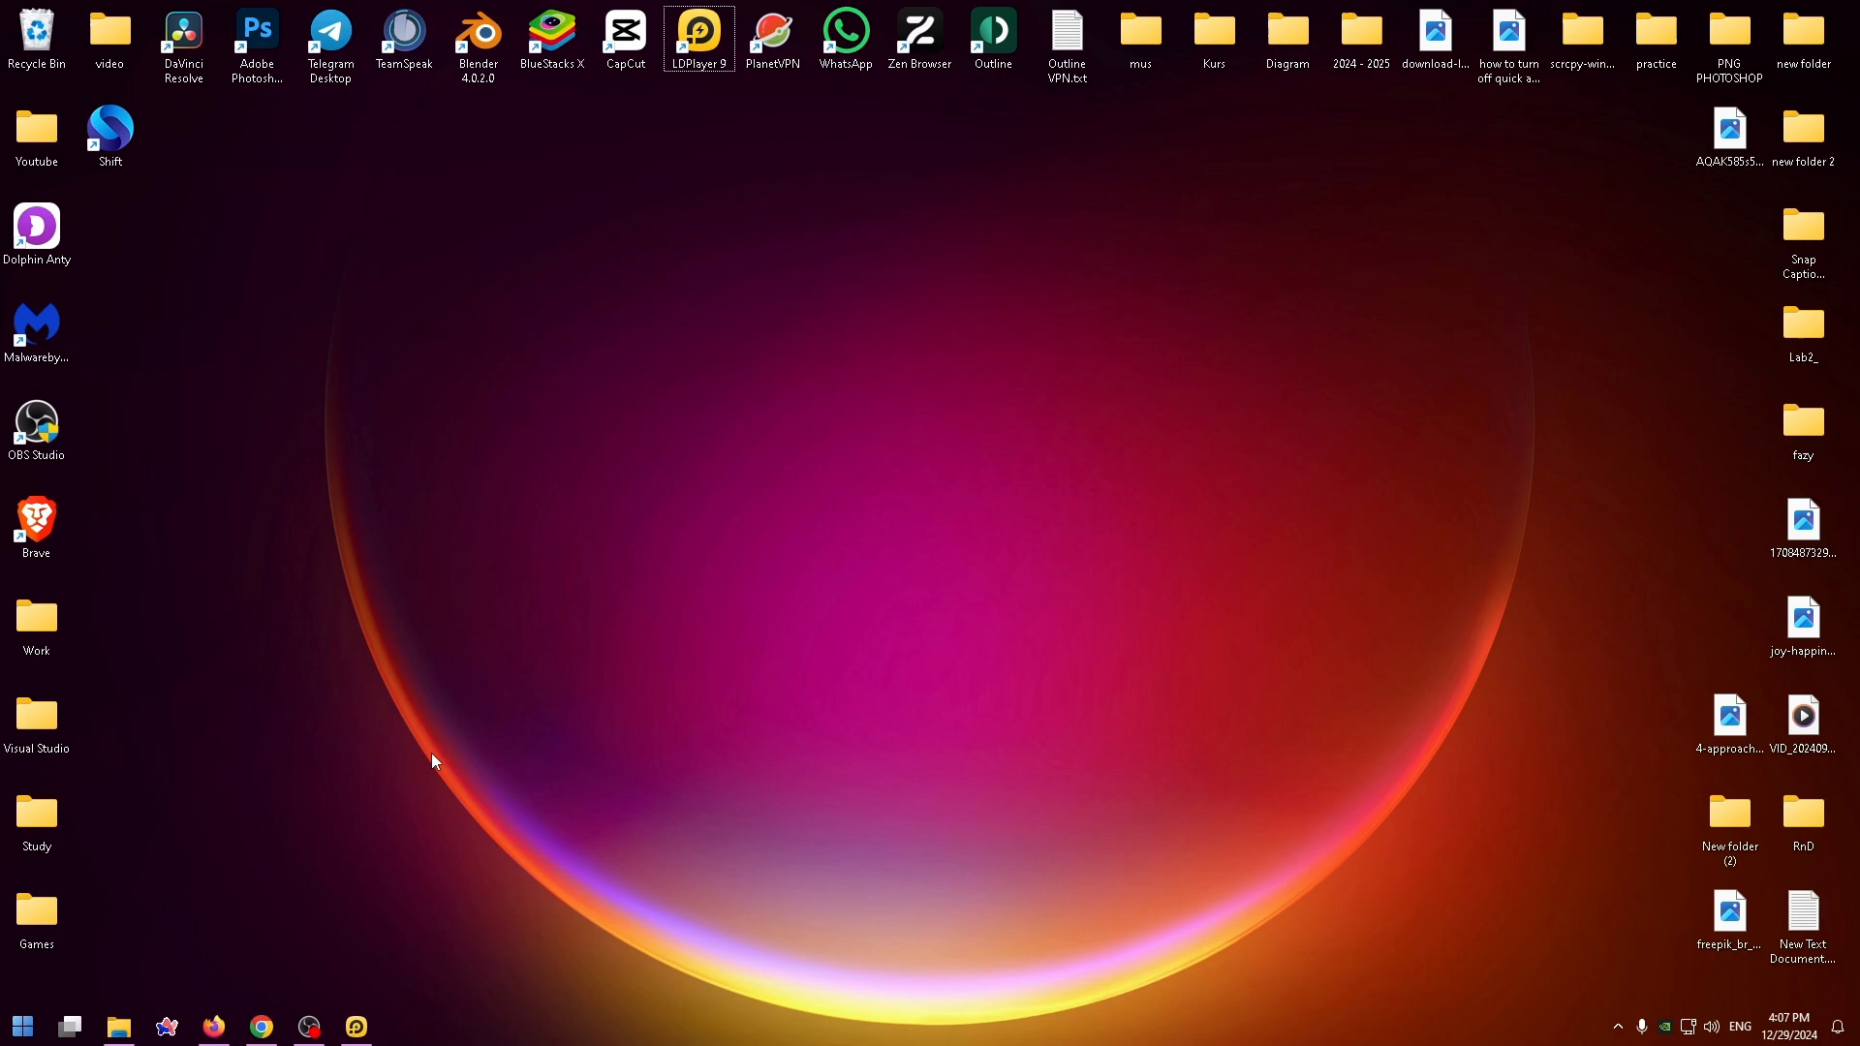
pyautogui.moveTo(470, 656)
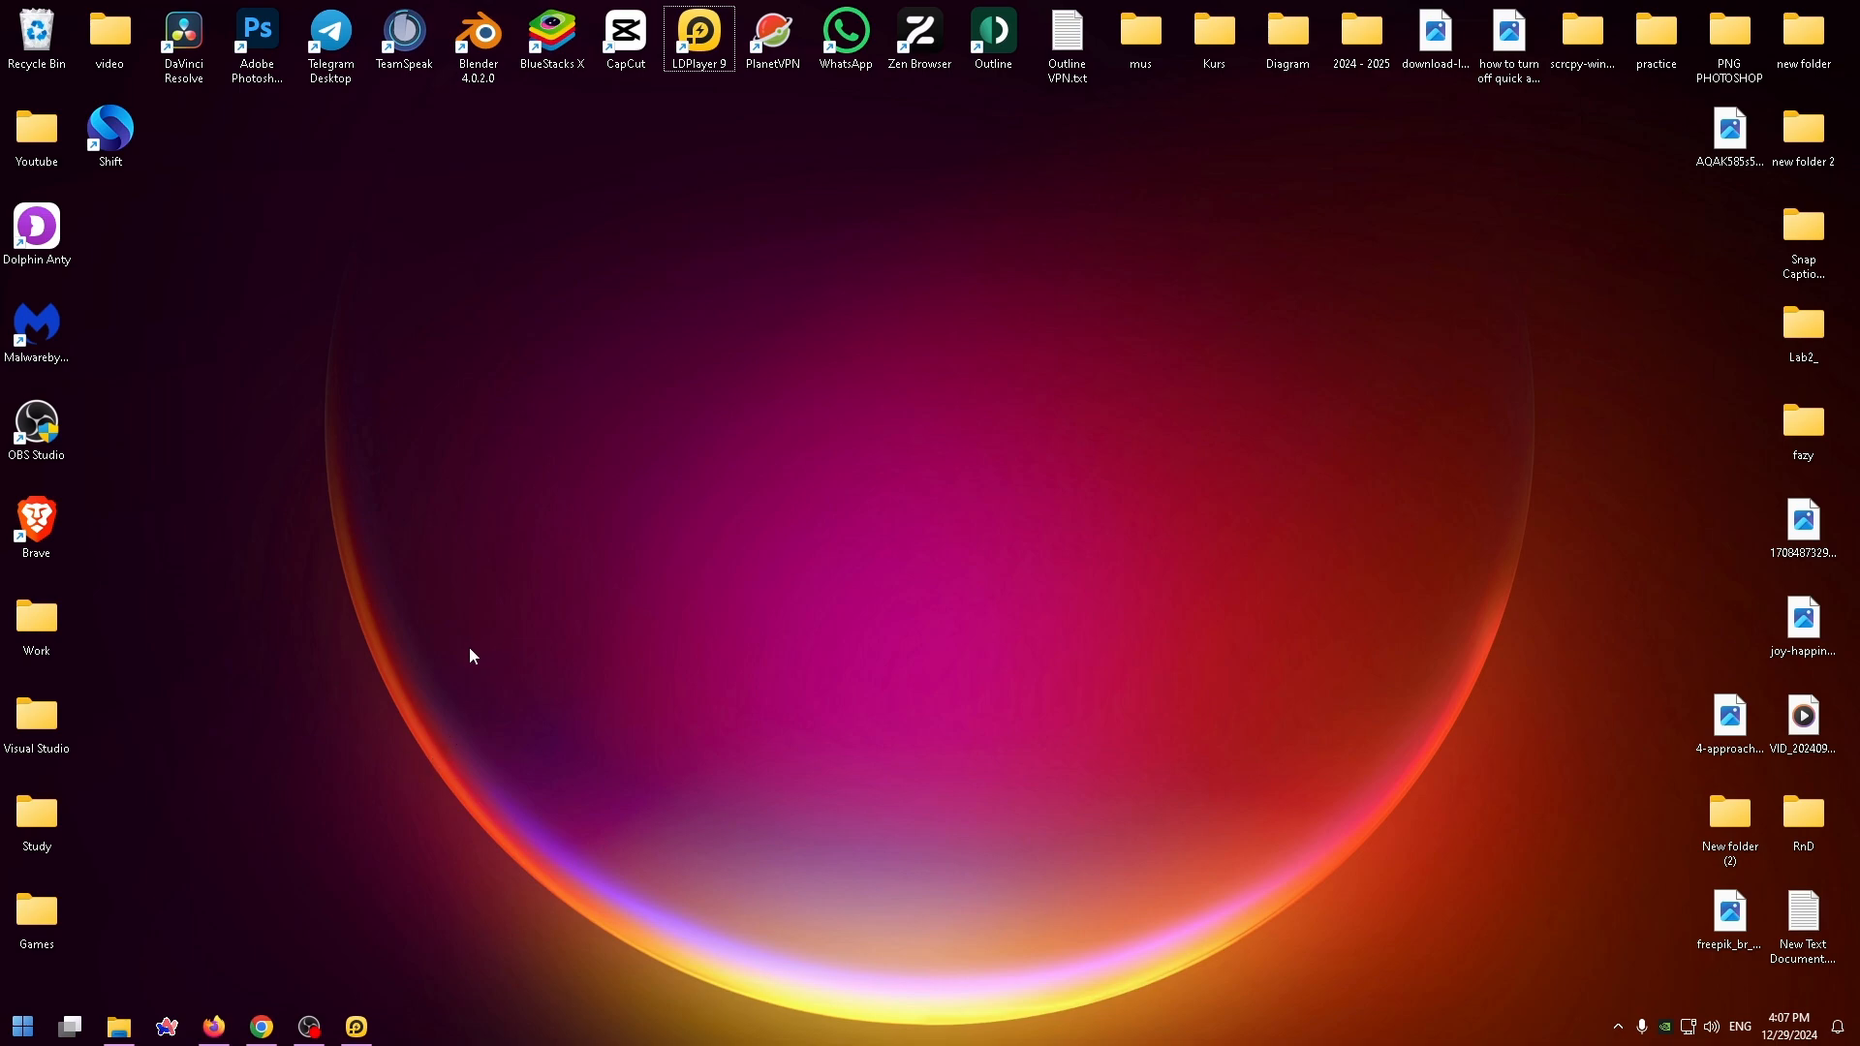
pyautogui.moveTo(830, 514)
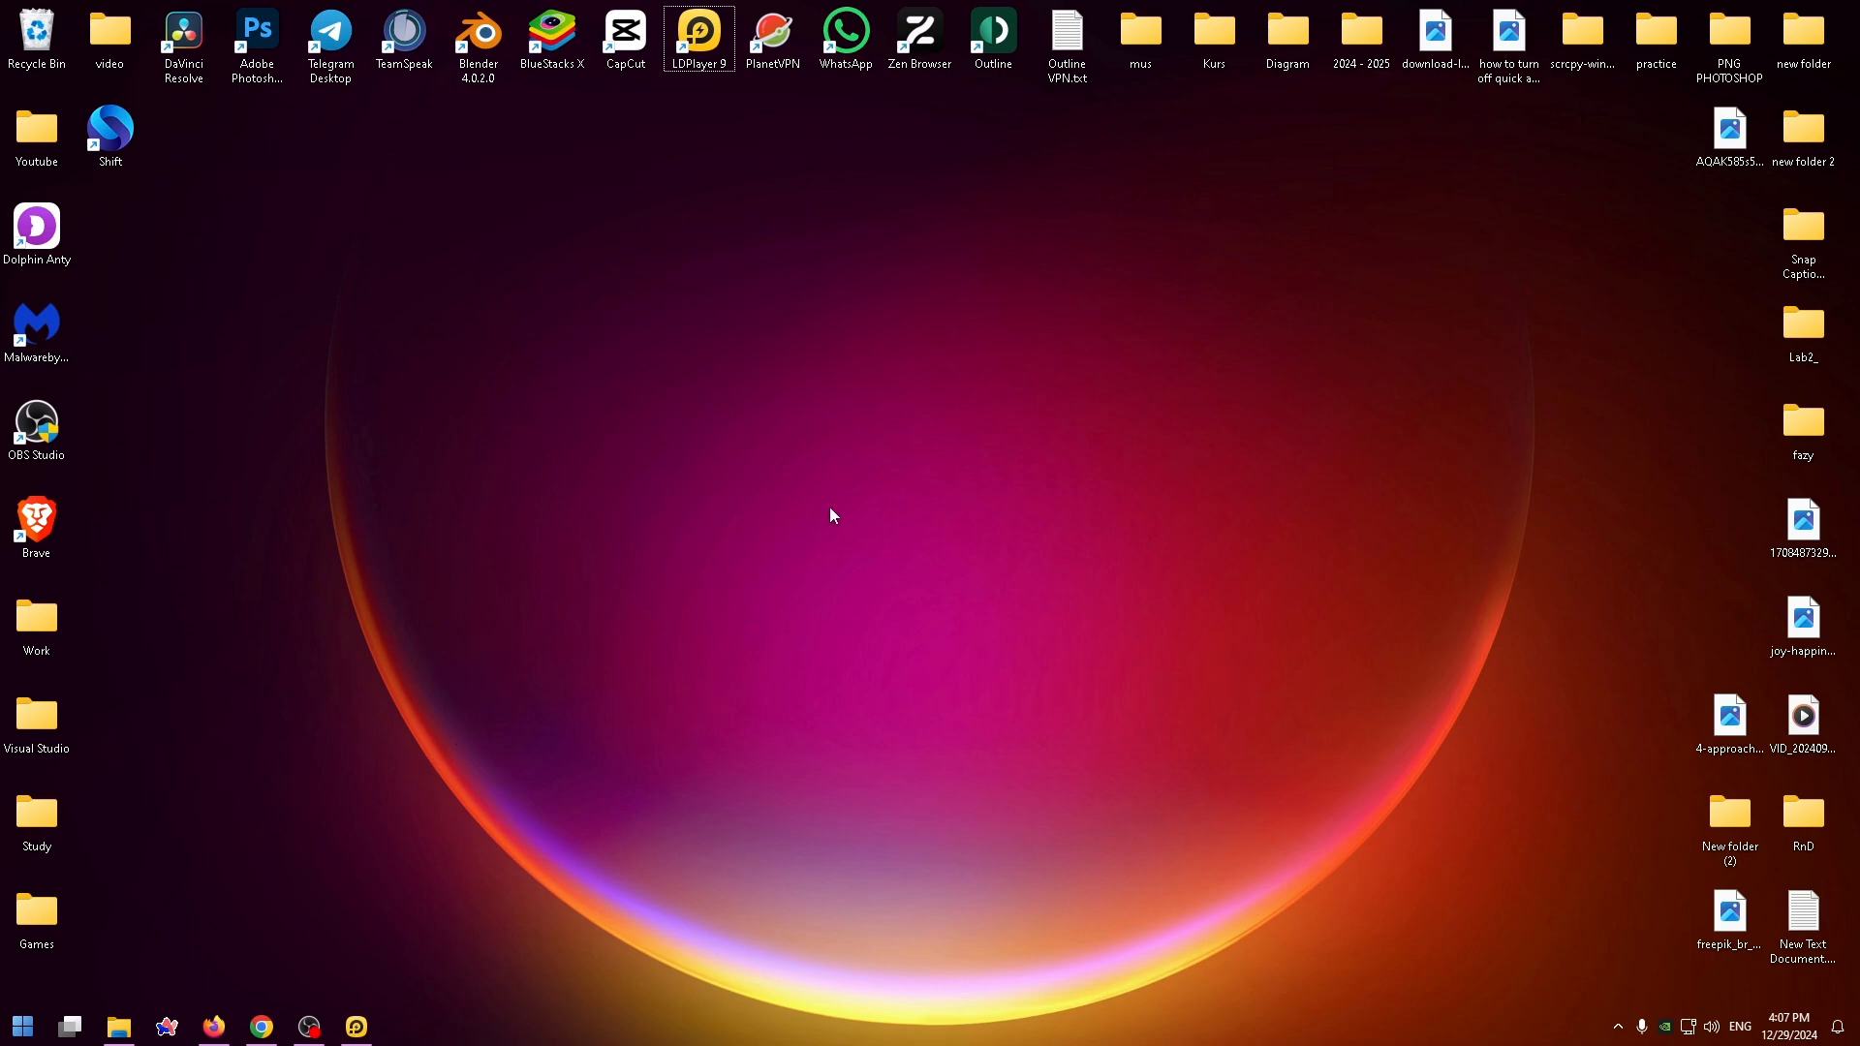
pyautogui.moveTo(480, 808)
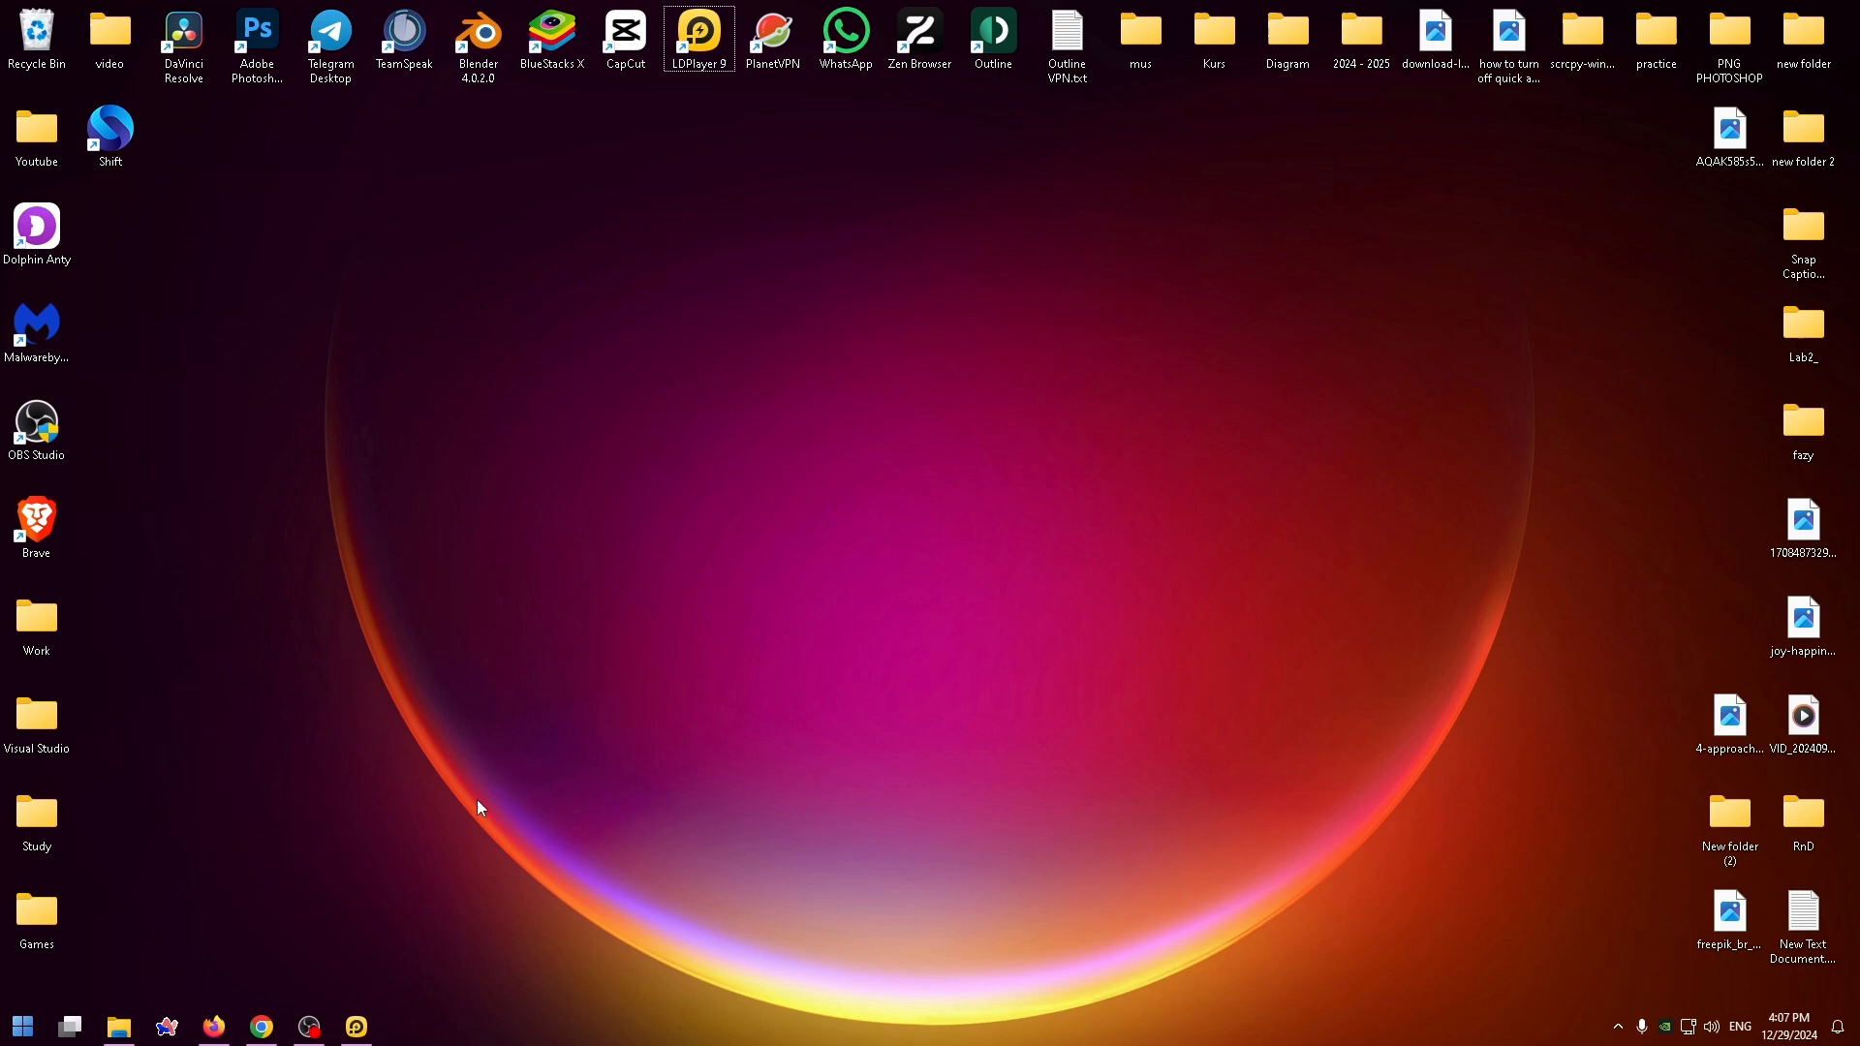
pyautogui.moveTo(587, 608)
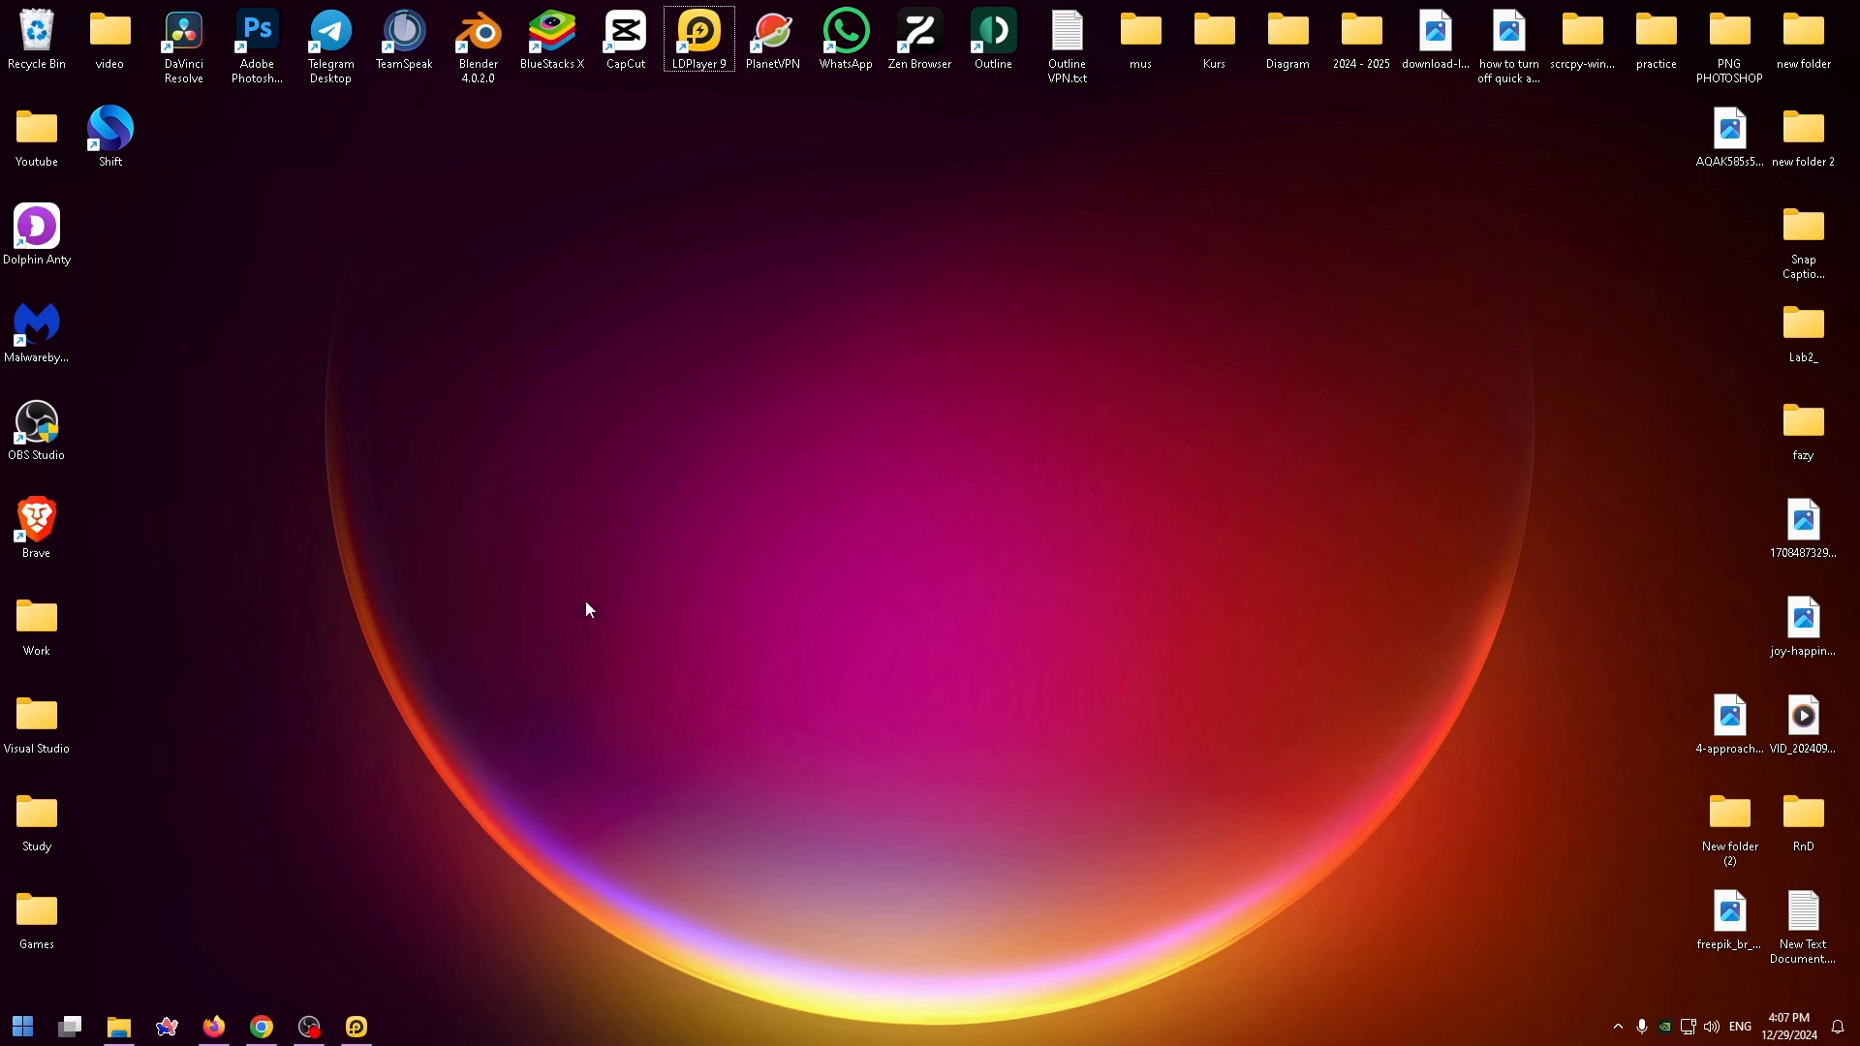
# Step: Move the BlueStacks X shortcut below the top row, keeping LDPlayer 9 beside CapCut
pyautogui.moveTo(551, 36); pyautogui.dragTo(551, 333)
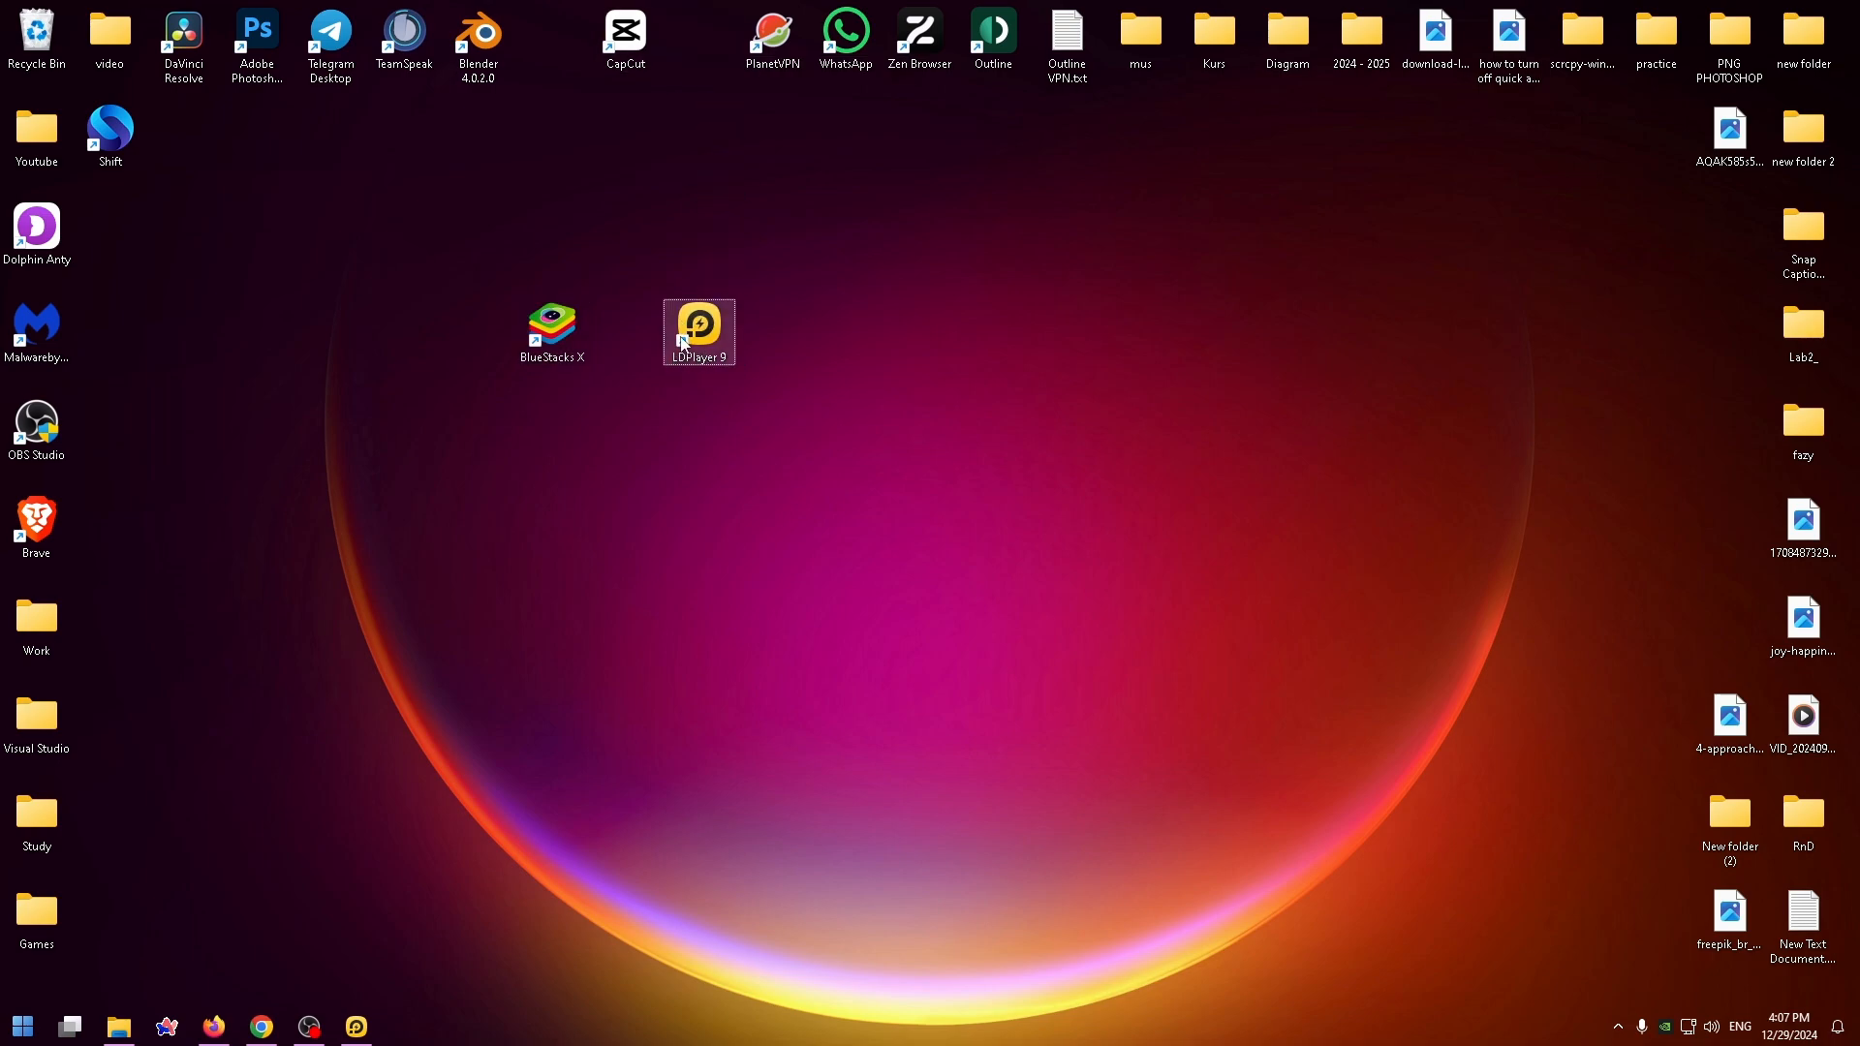
pyautogui.moveTo(699, 331); pyautogui.dragTo(1110, 593)
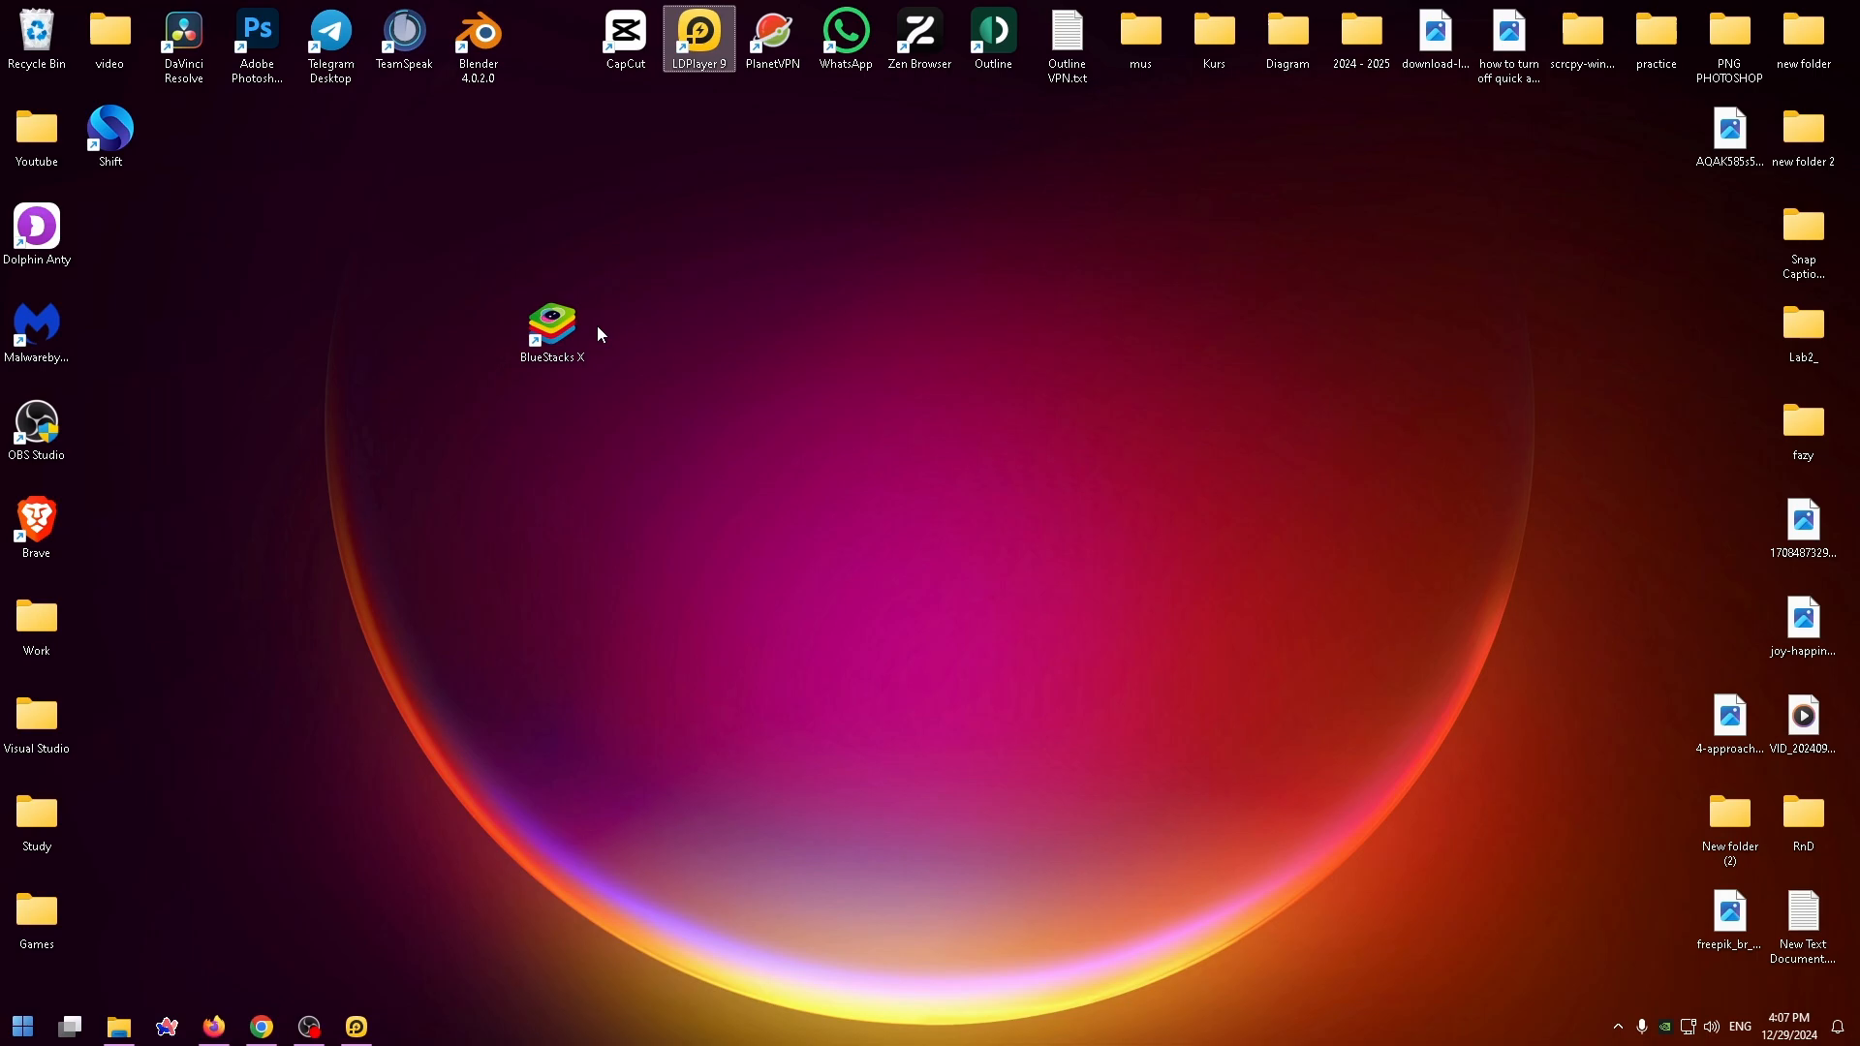
# Step: Visit ldplayer.net in Firefox to download LDPlayer 9, then launch the emulator from the desktop
pyautogui.click(212, 1026)
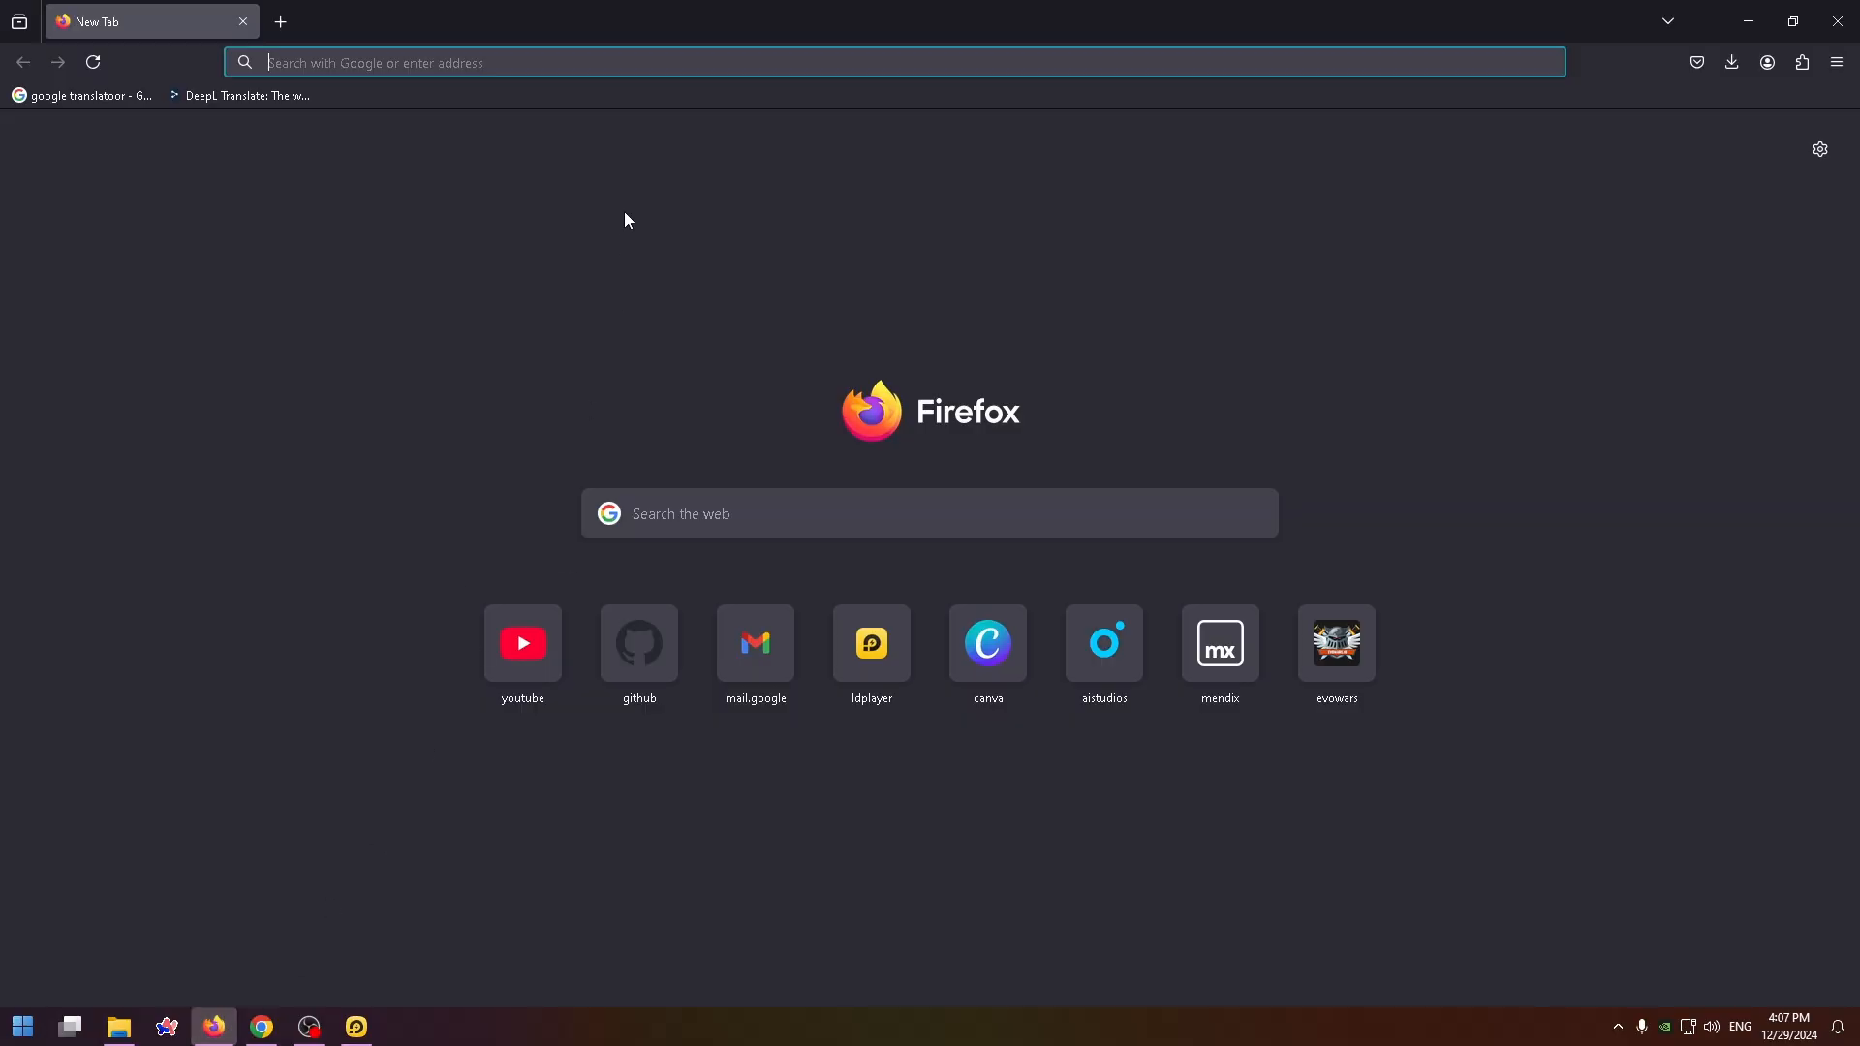
pyautogui.write('ldplayer.net/')
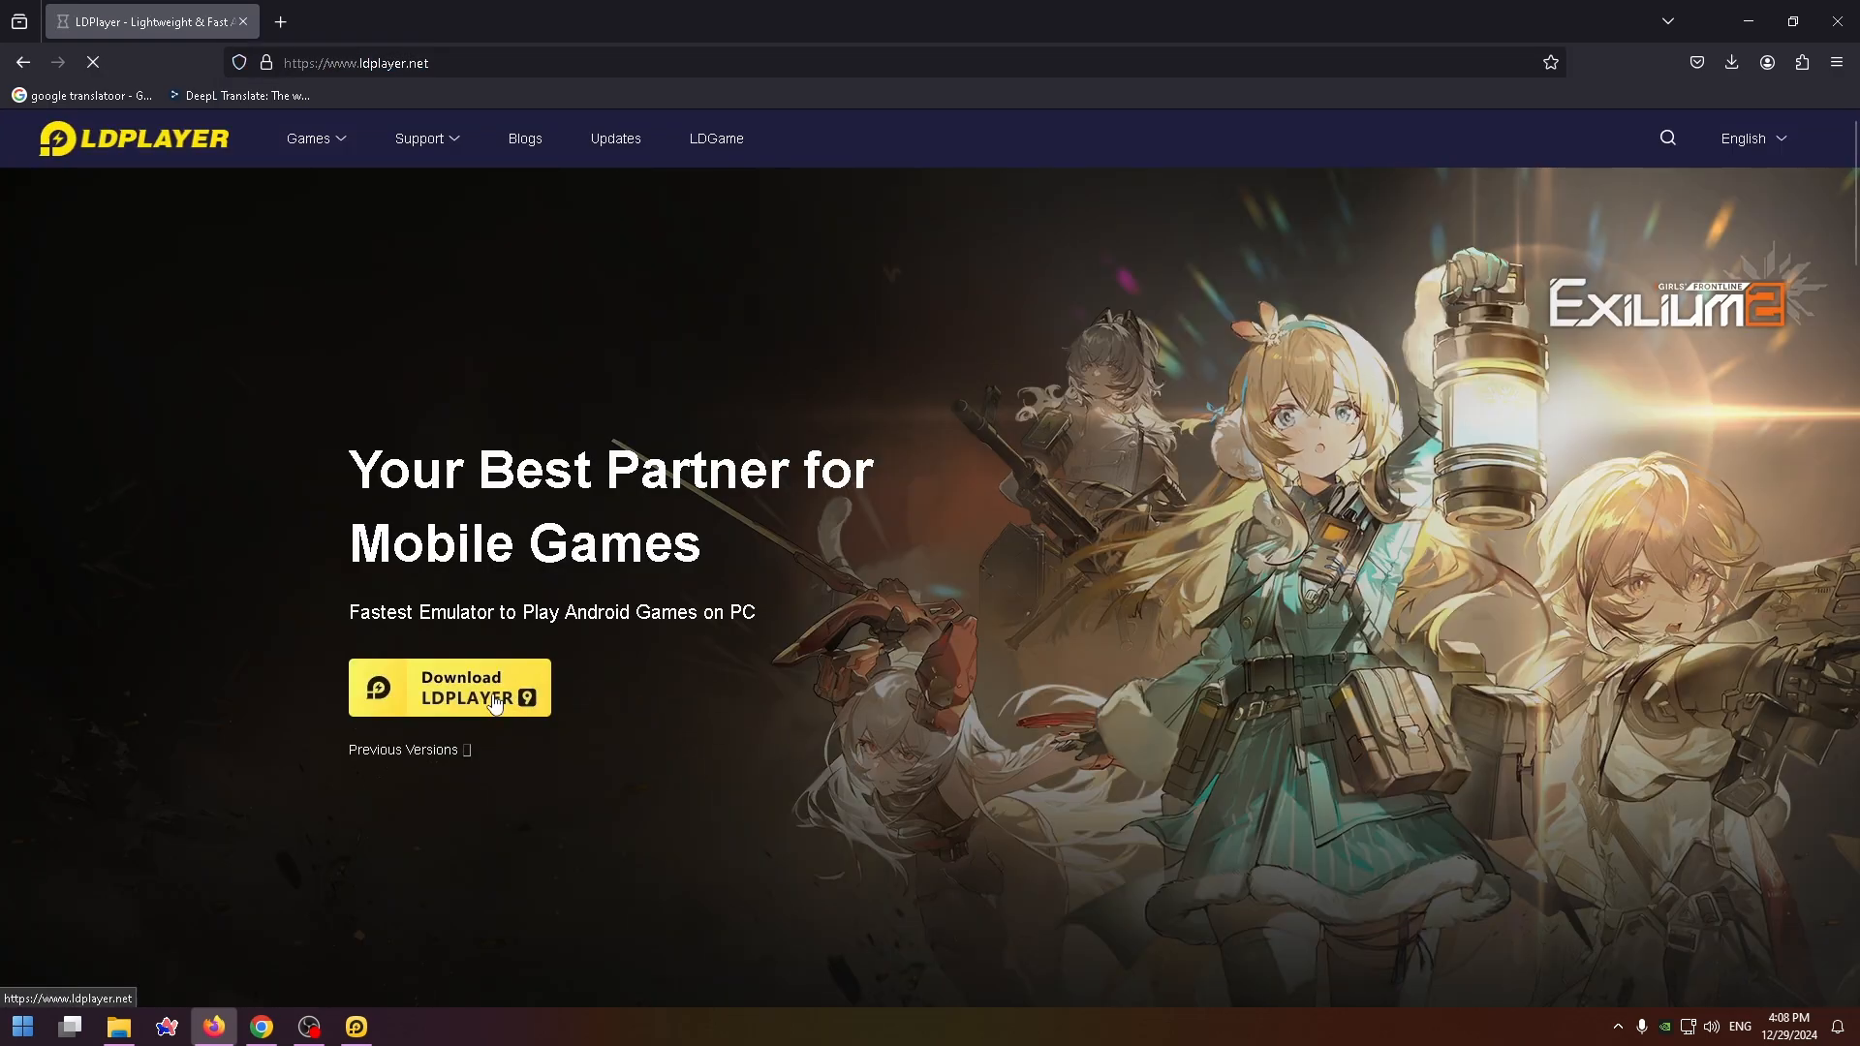
pyautogui.click(448, 688)
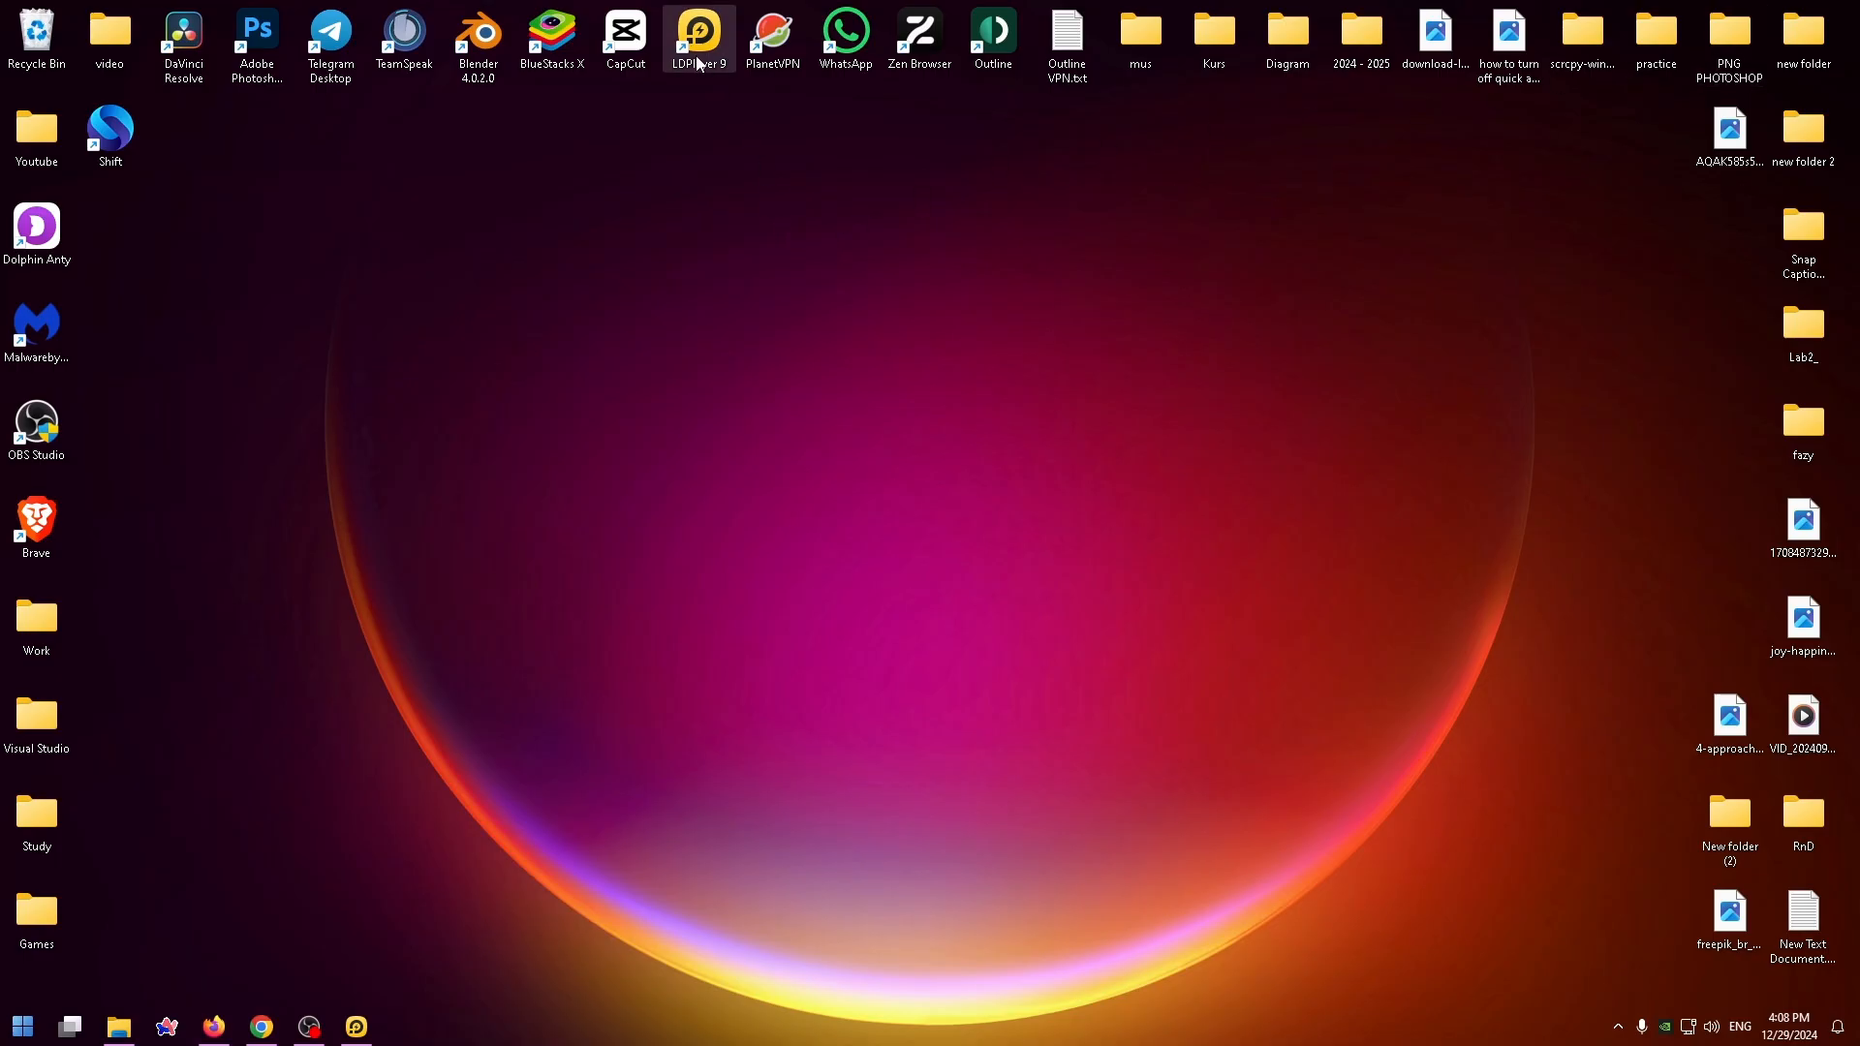
pyautogui.moveTo(699, 36); pyautogui.dragTo(698, 332)
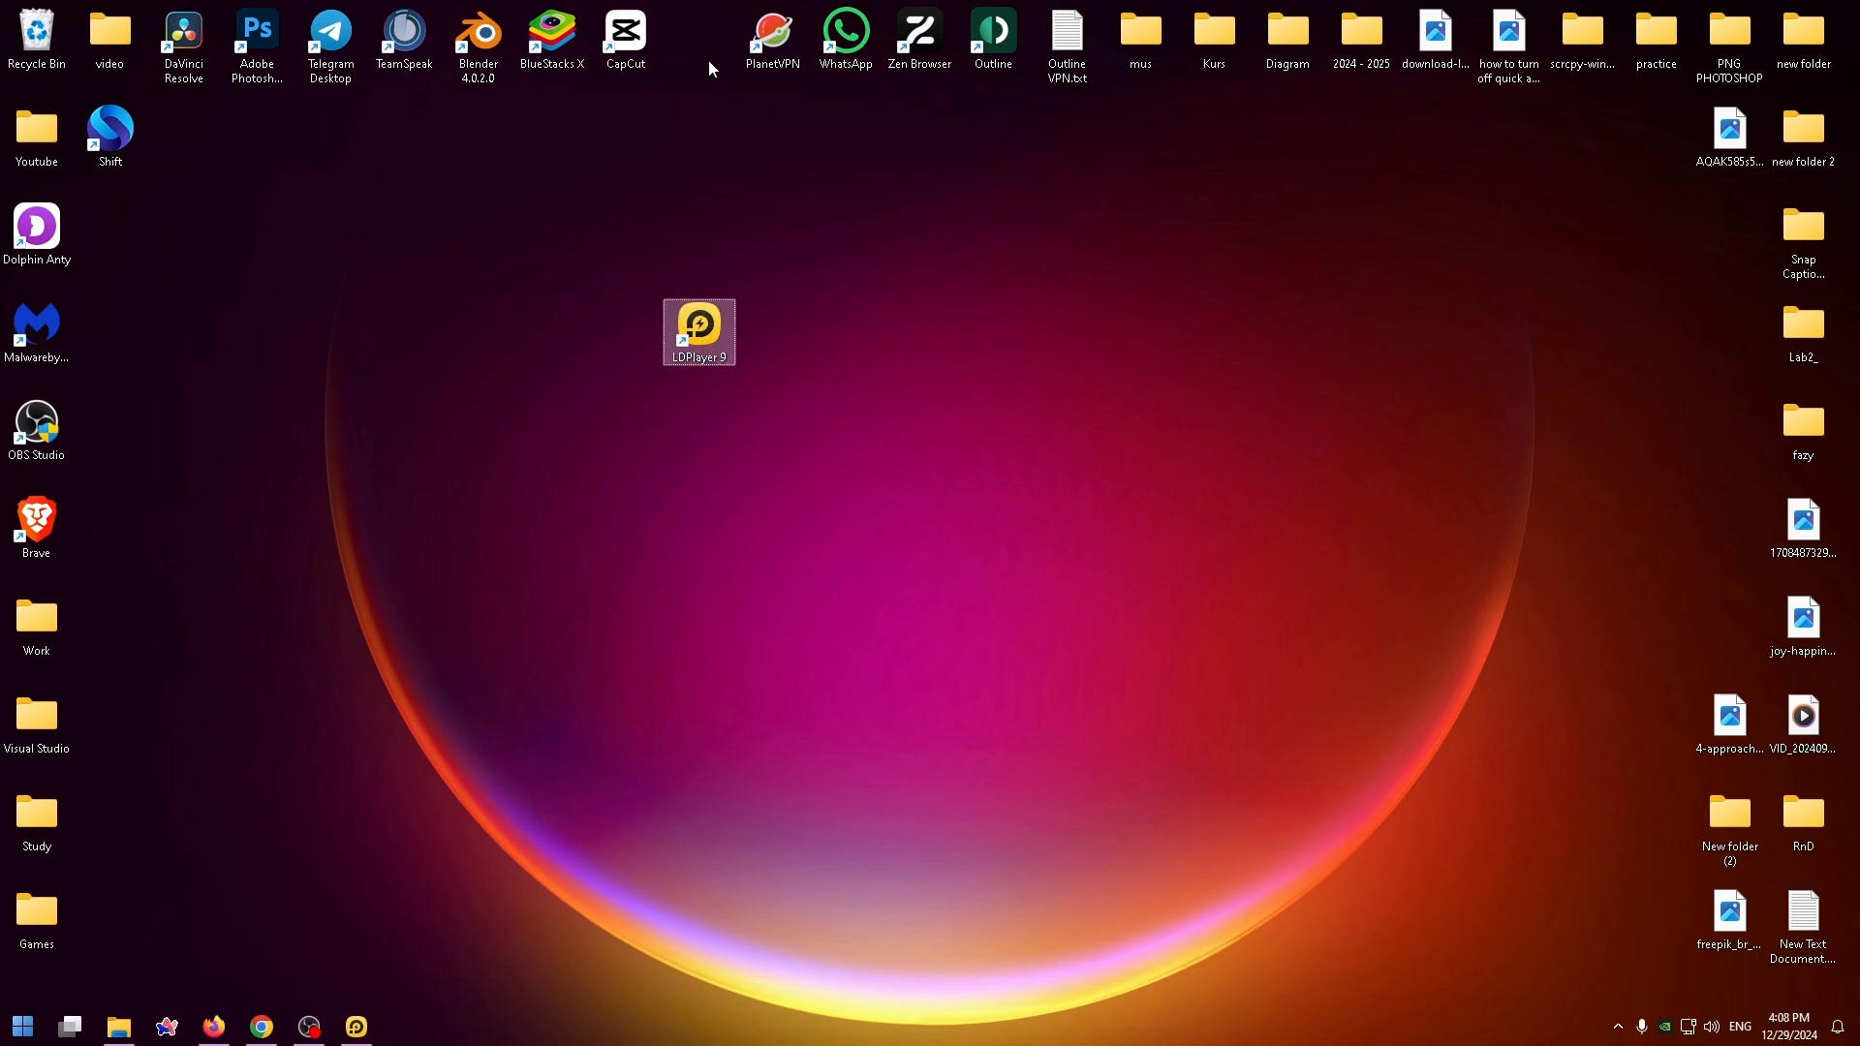
pyautogui.doubleClick(699, 330)
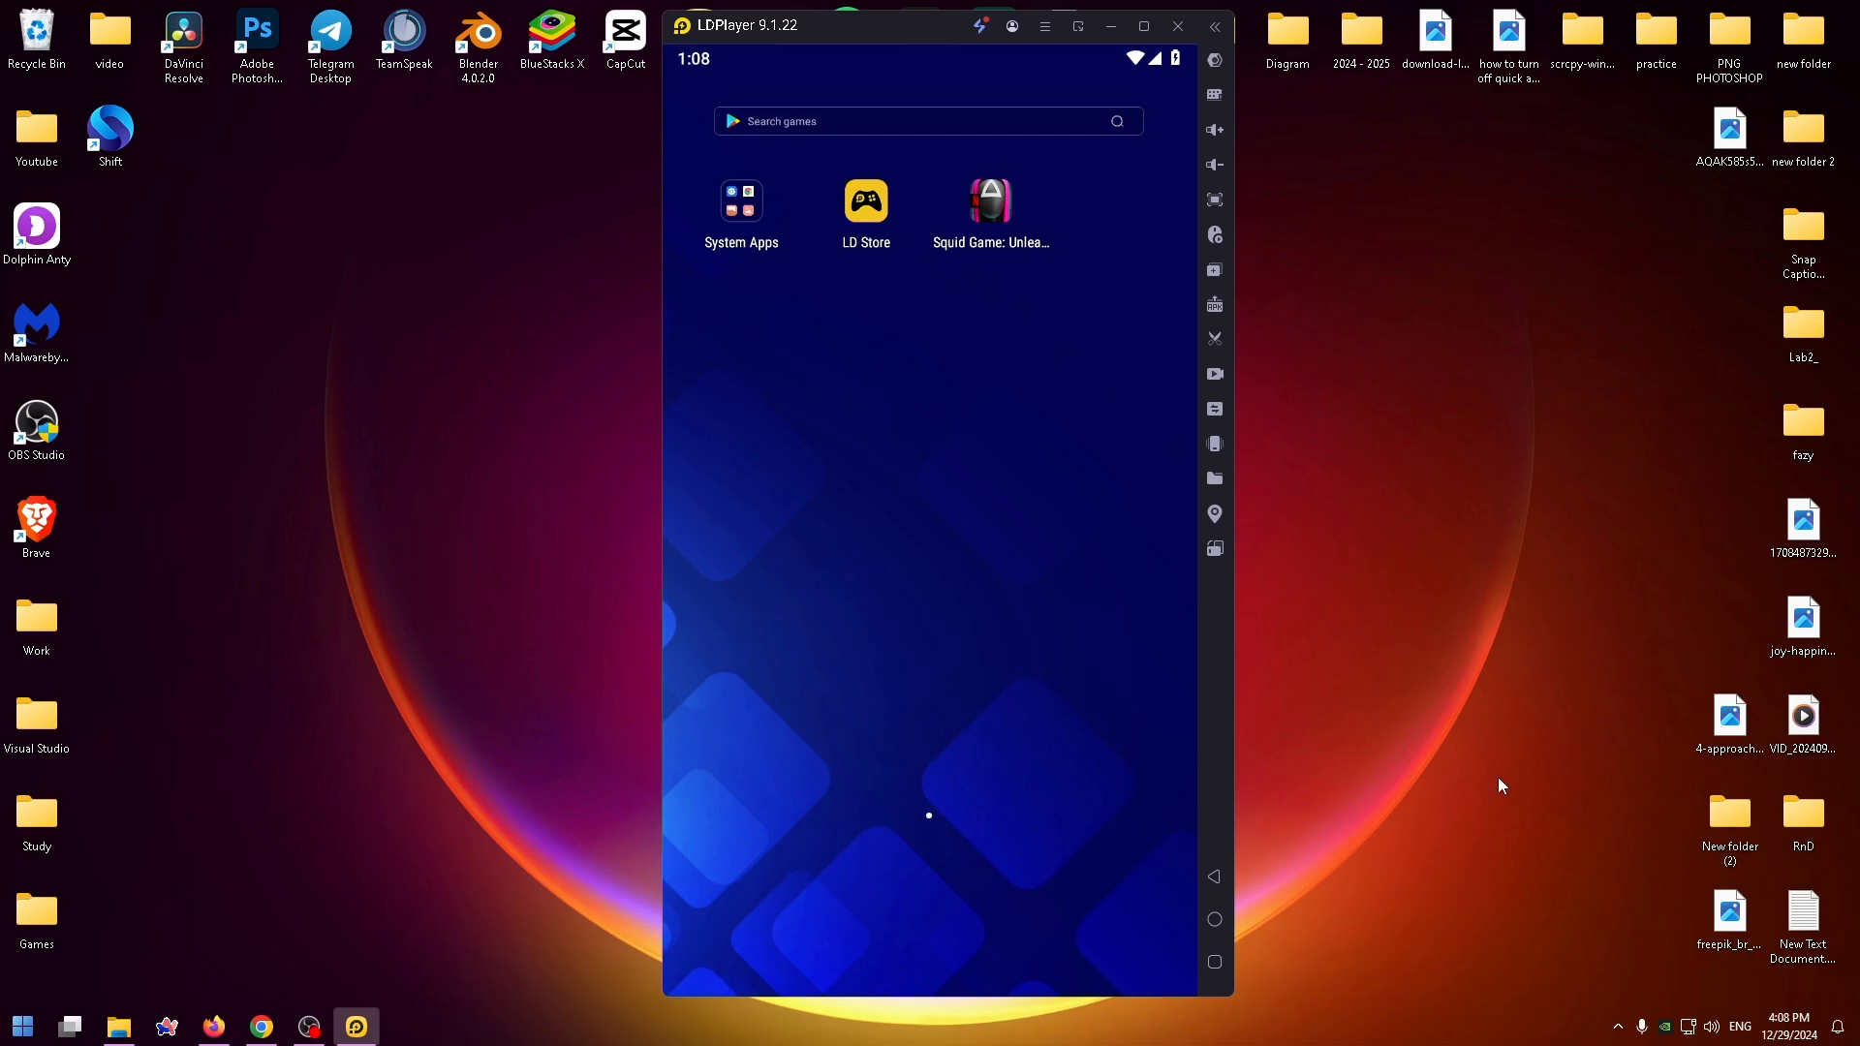
pyautogui.moveTo(829, 381)
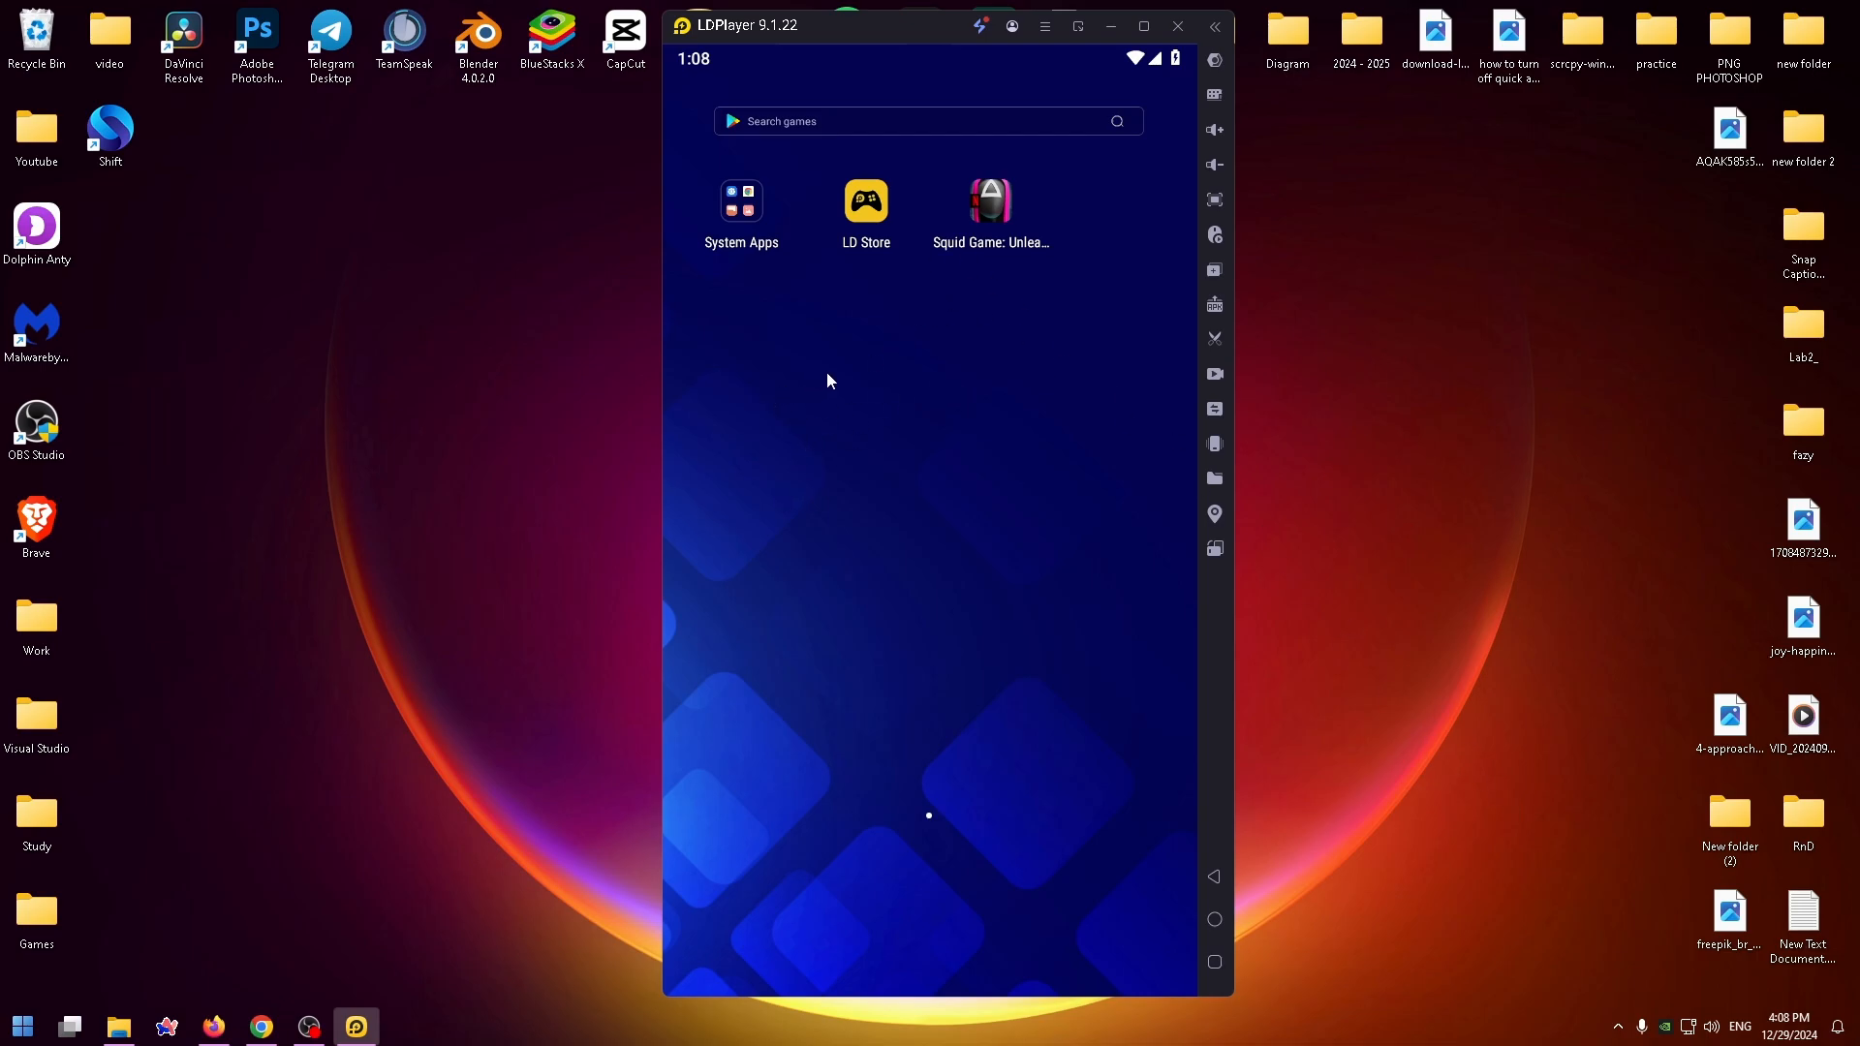
pyautogui.moveTo(787, 351)
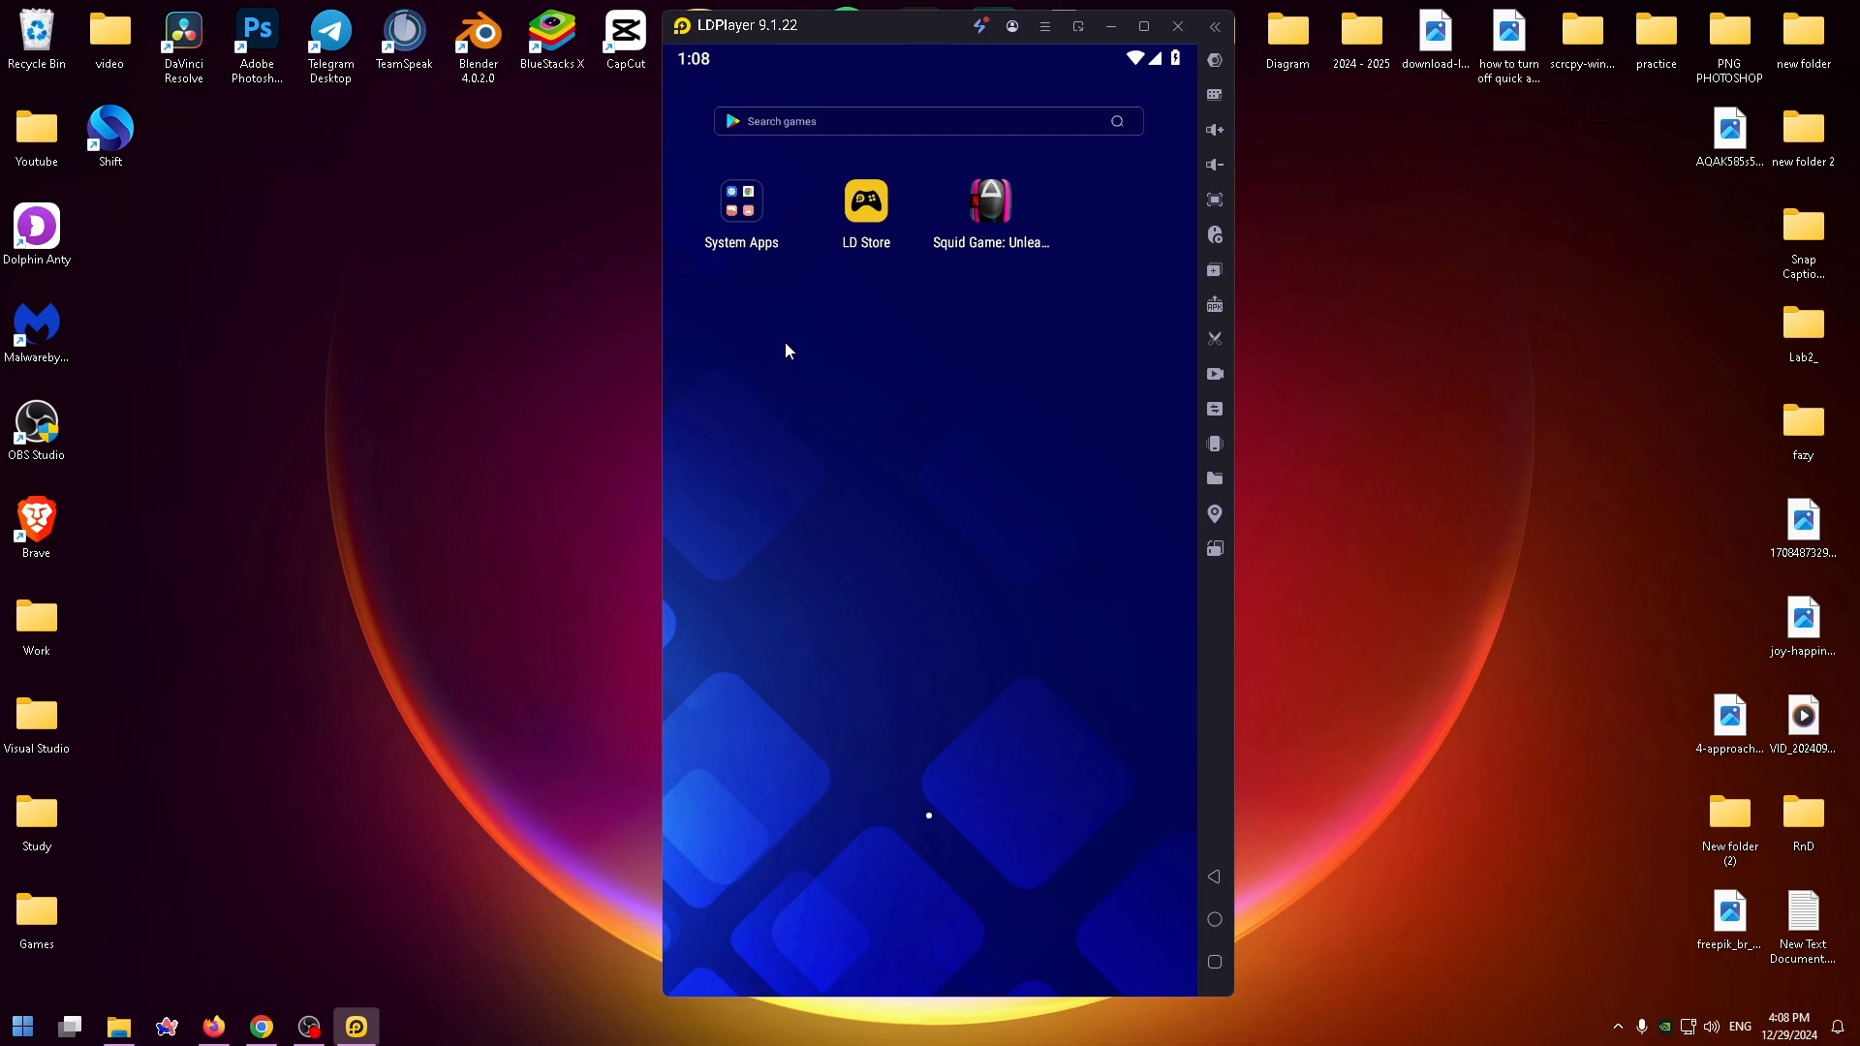
pyautogui.moveTo(745, 201)
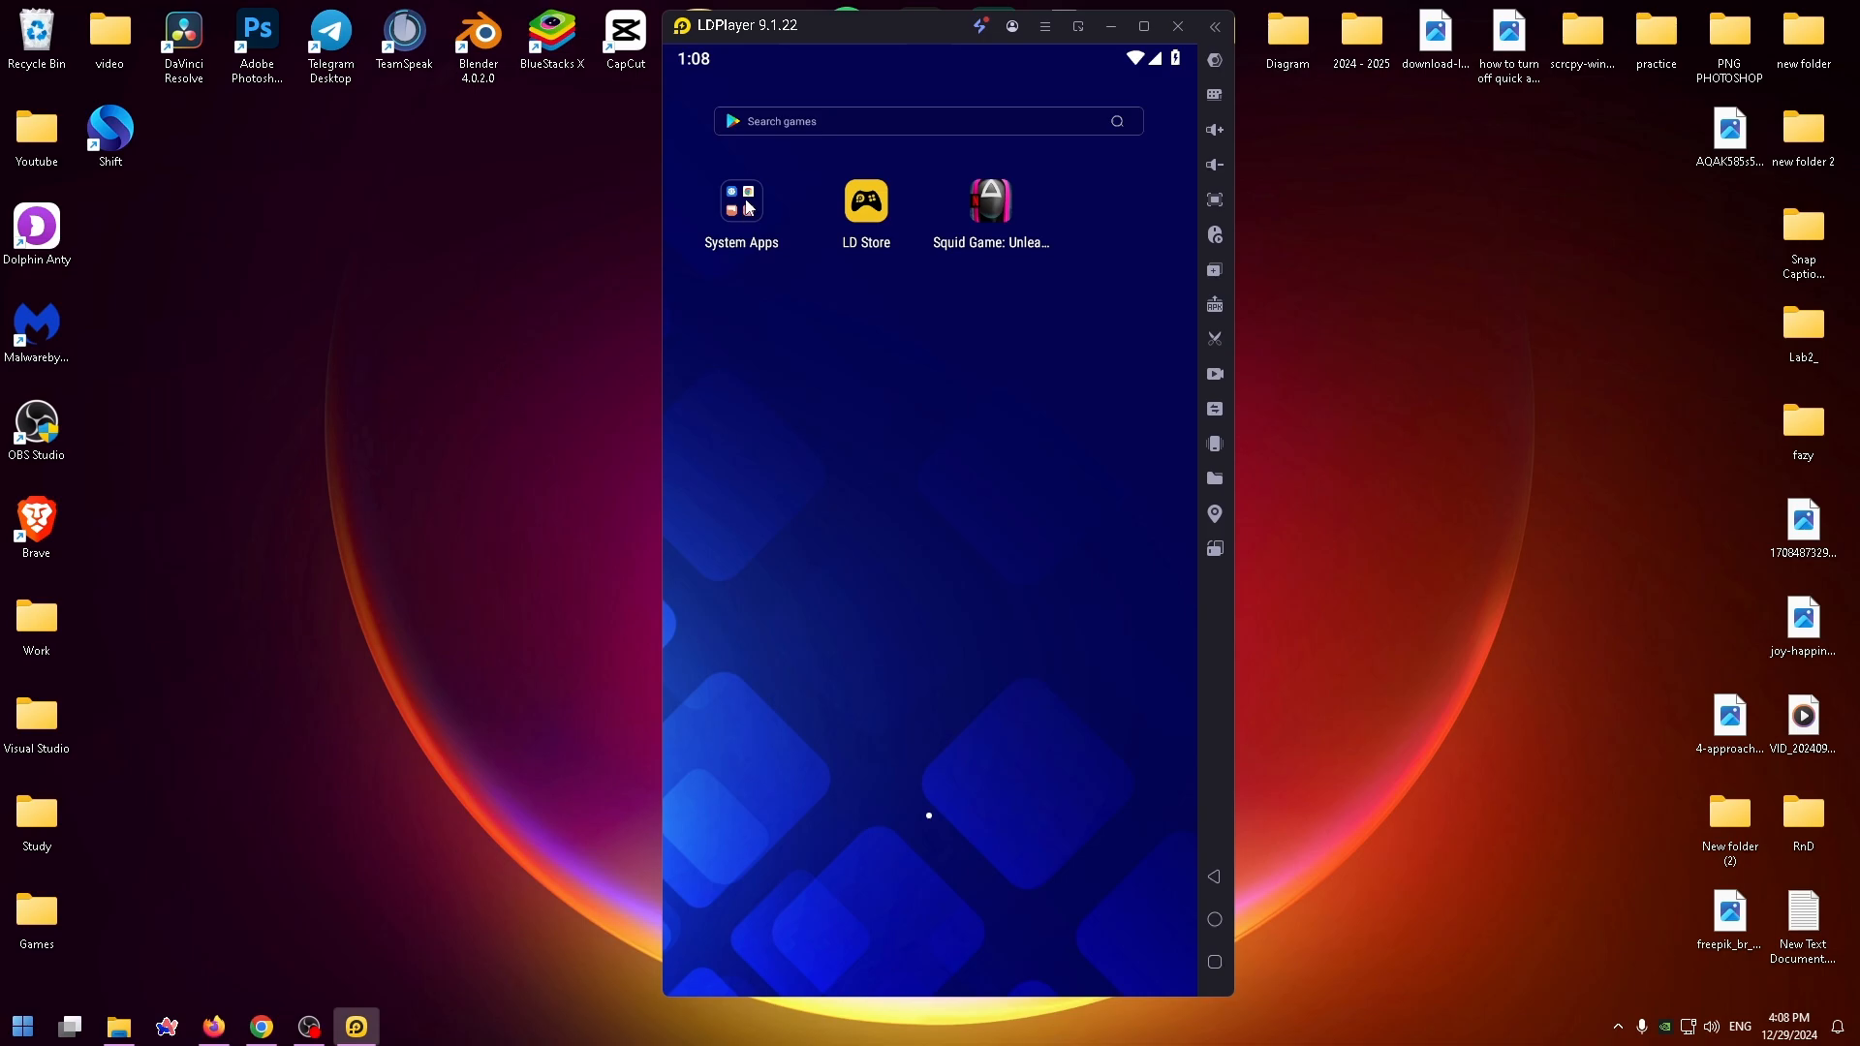
# Step: Open LDPlayer's System Apps folder to reveal Settings, Chrome and Play Store
pyautogui.click(740, 198)
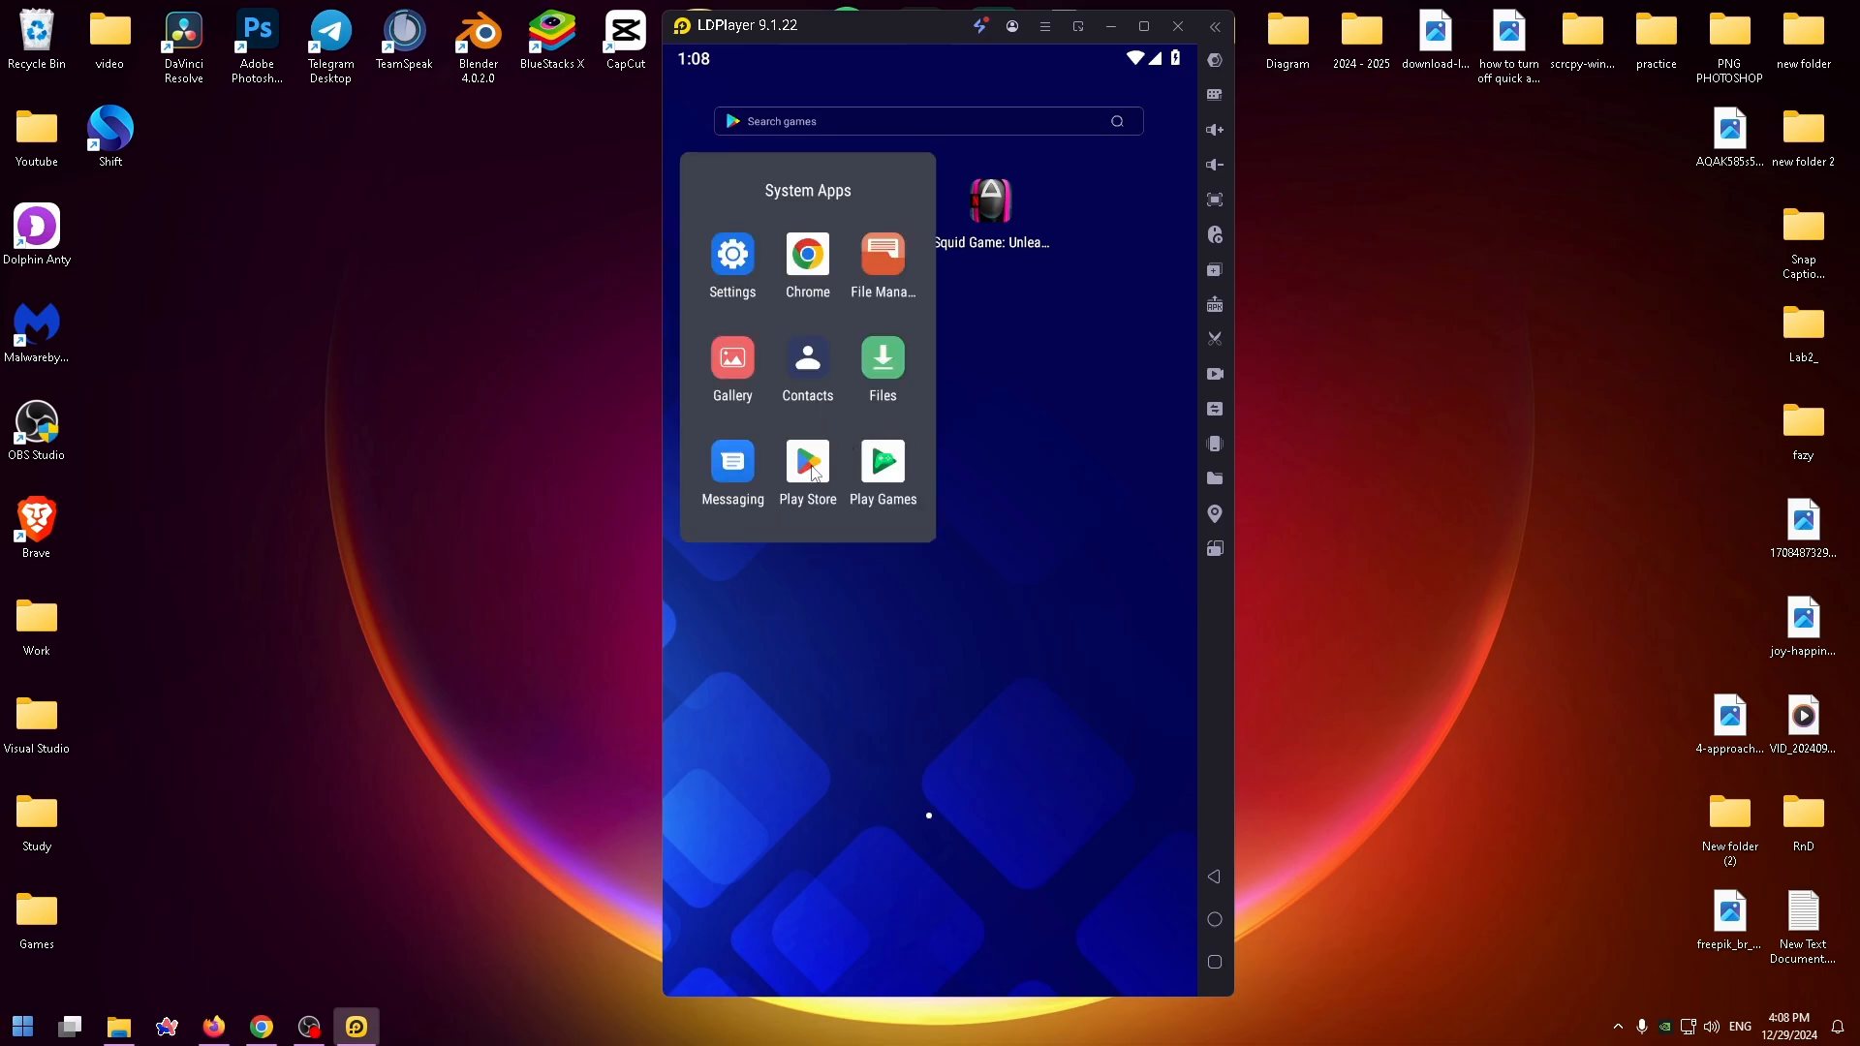
# Step: Search the Play Store for 'tales of' and open the Tales of Angels game page
pyautogui.click(807, 463)
pyautogui.write('tales of')
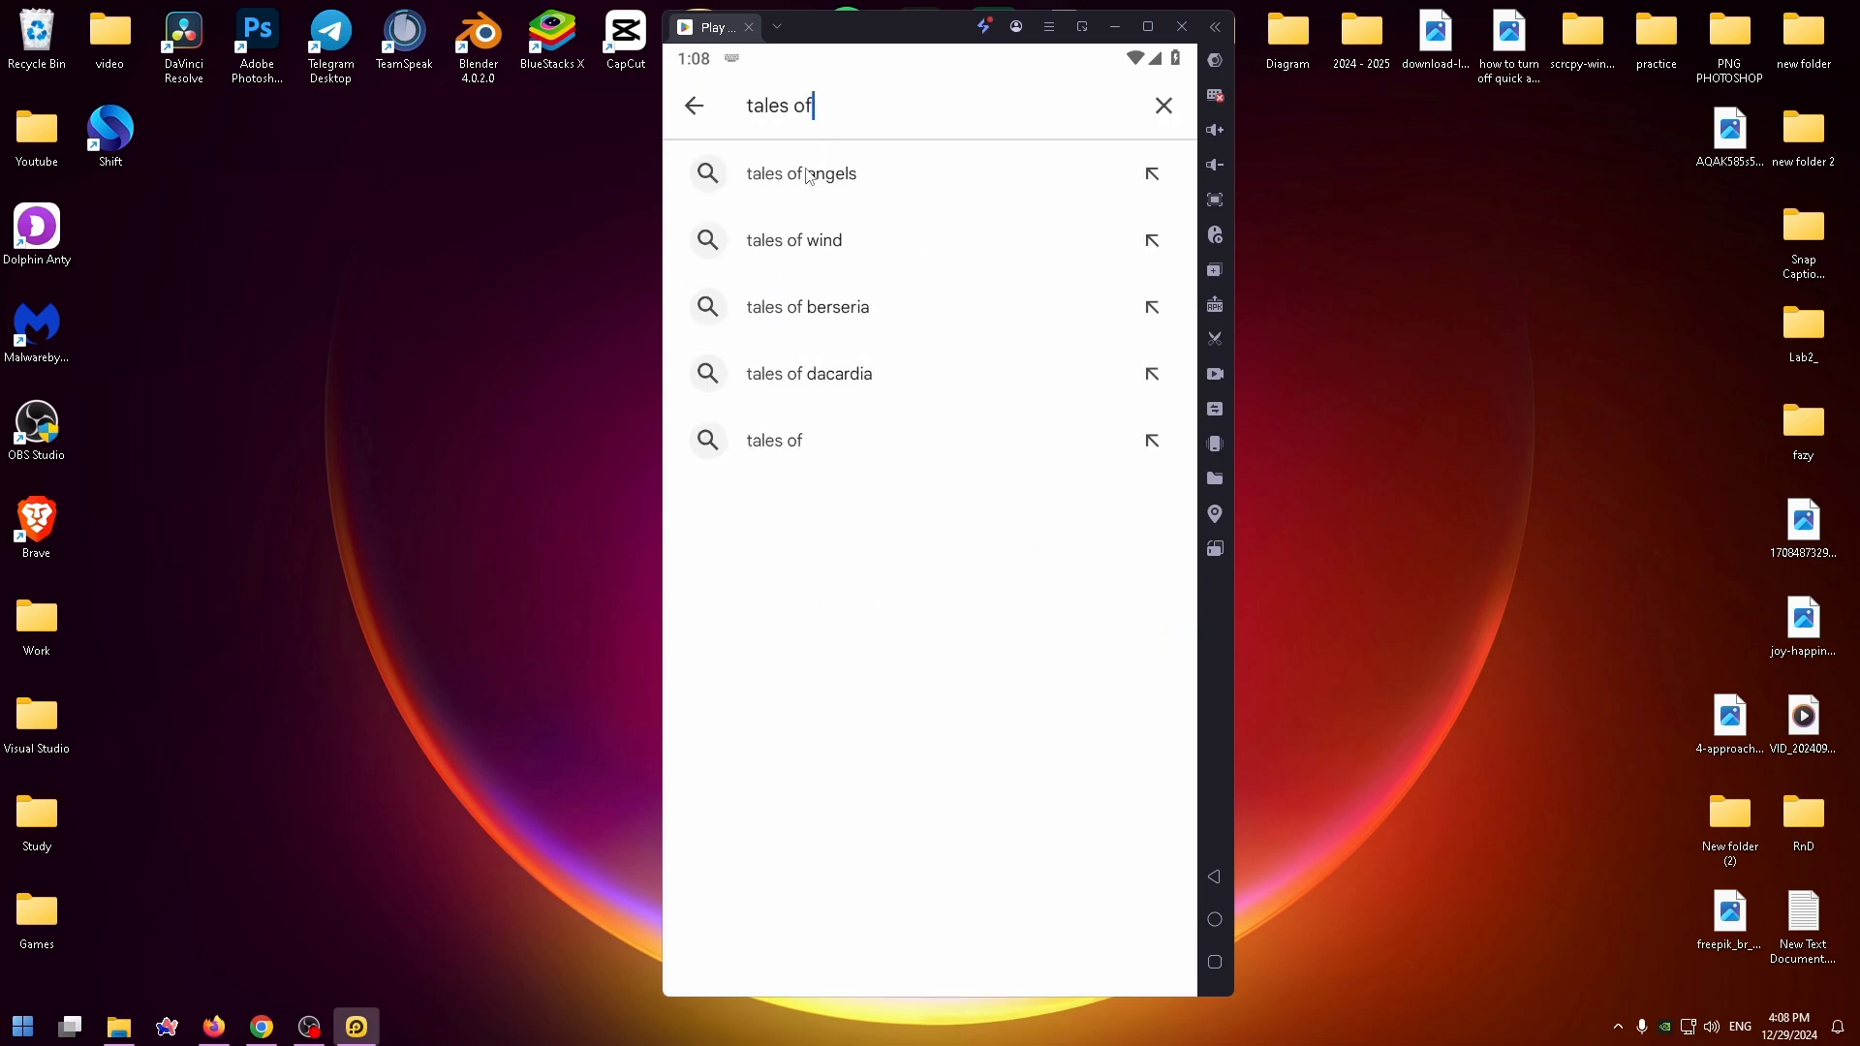
pyautogui.click(801, 173)
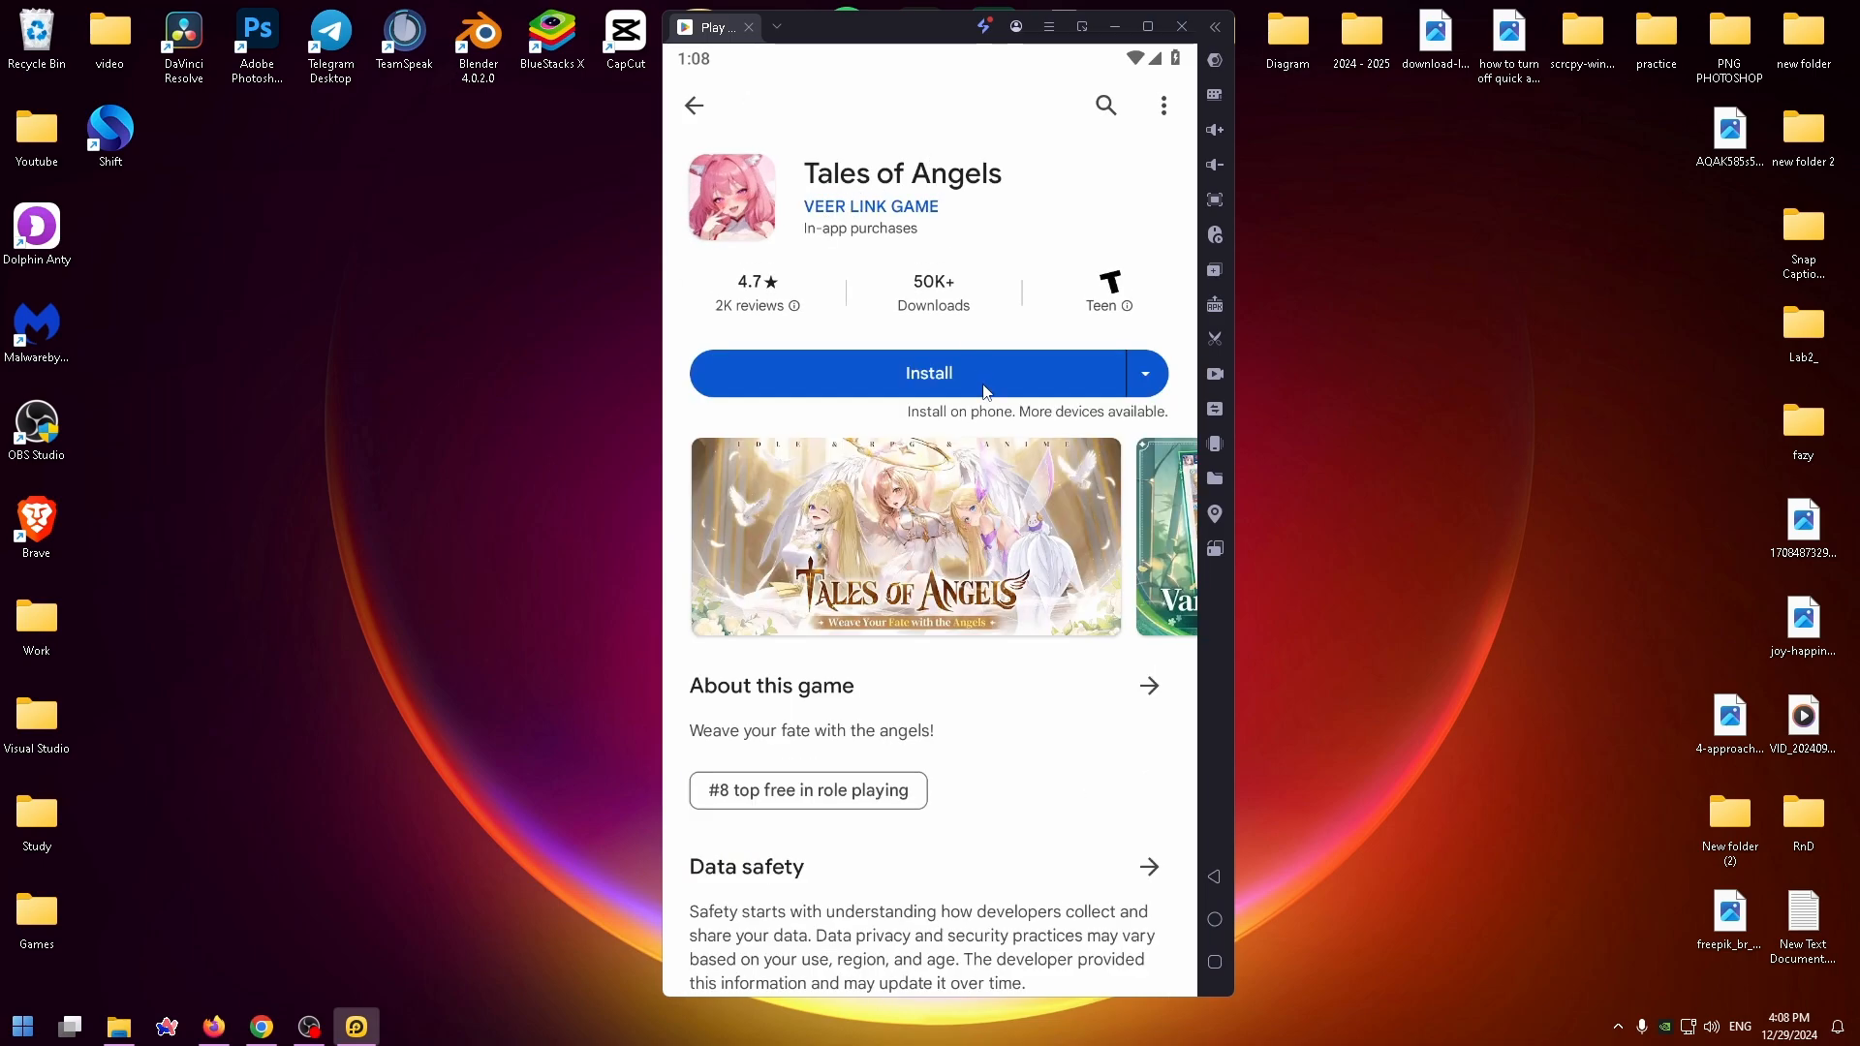
# Step: Start installing the 680 MB Tales of Angels game from the Play Store
pyautogui.click(929, 372)
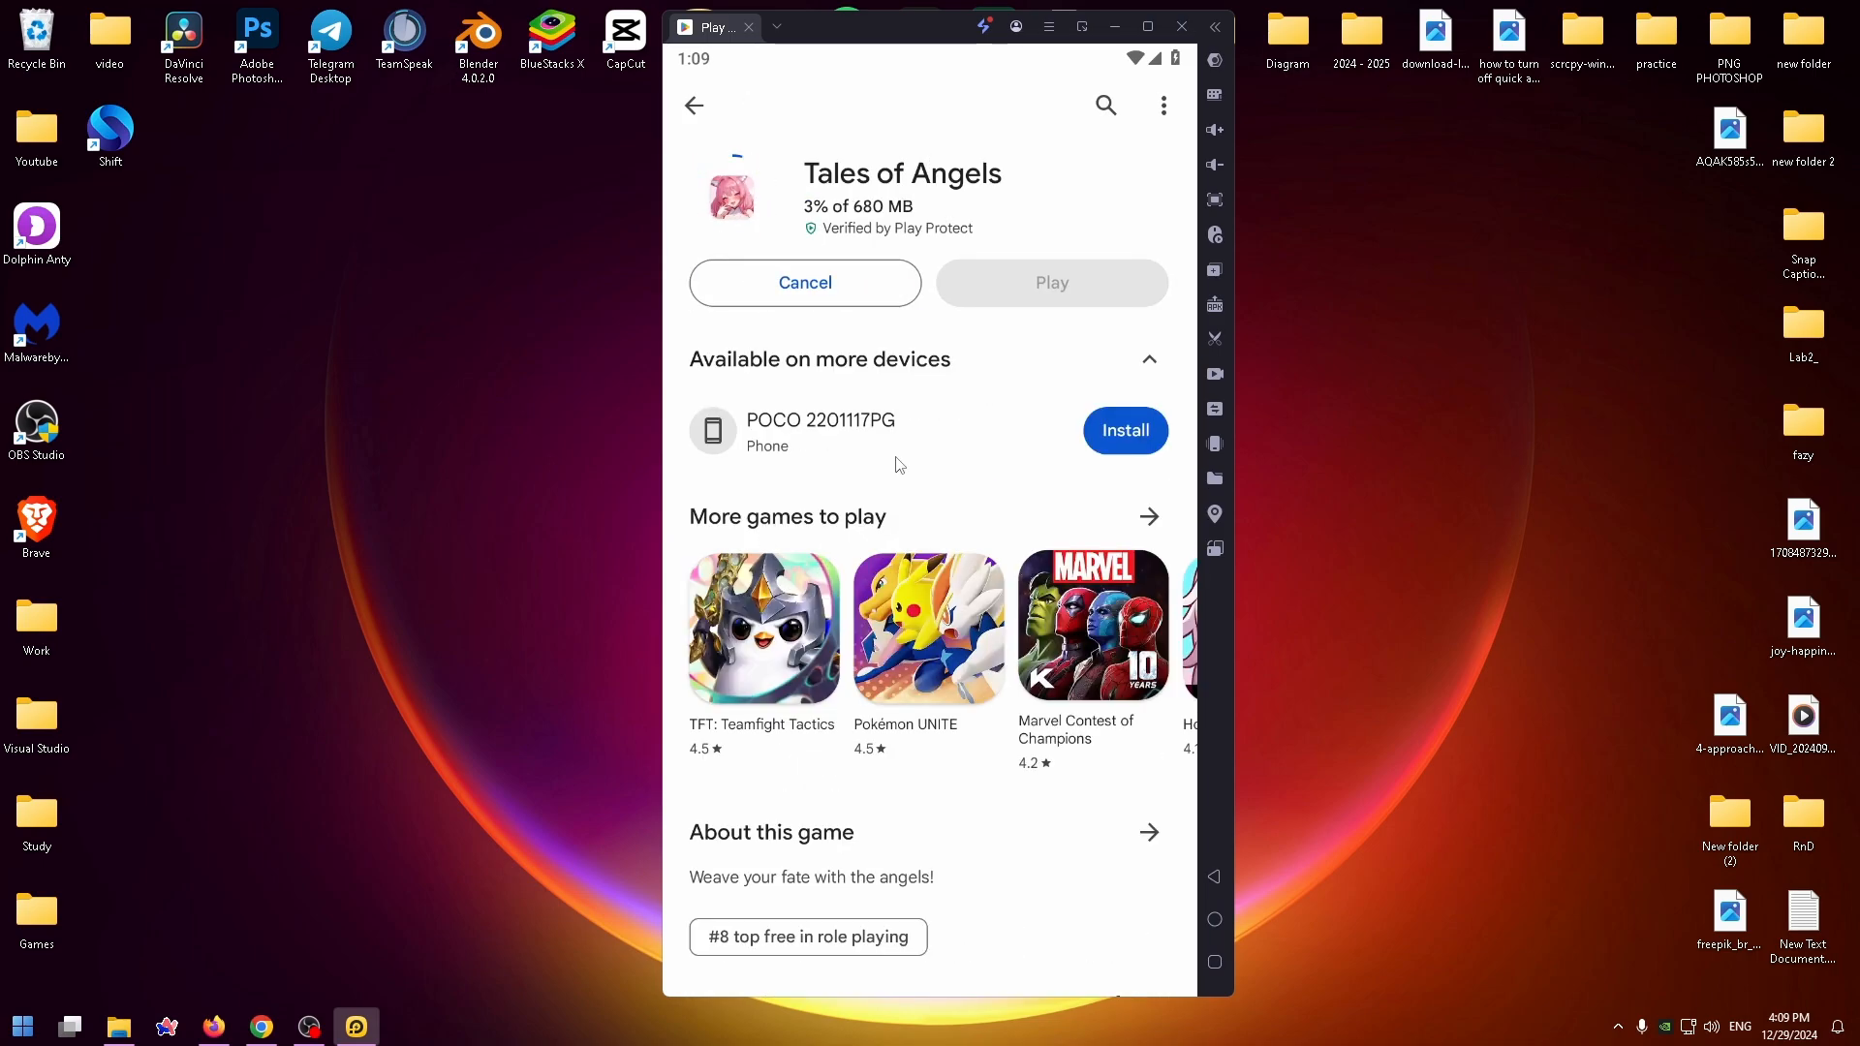
pyautogui.moveTo(782, 495)
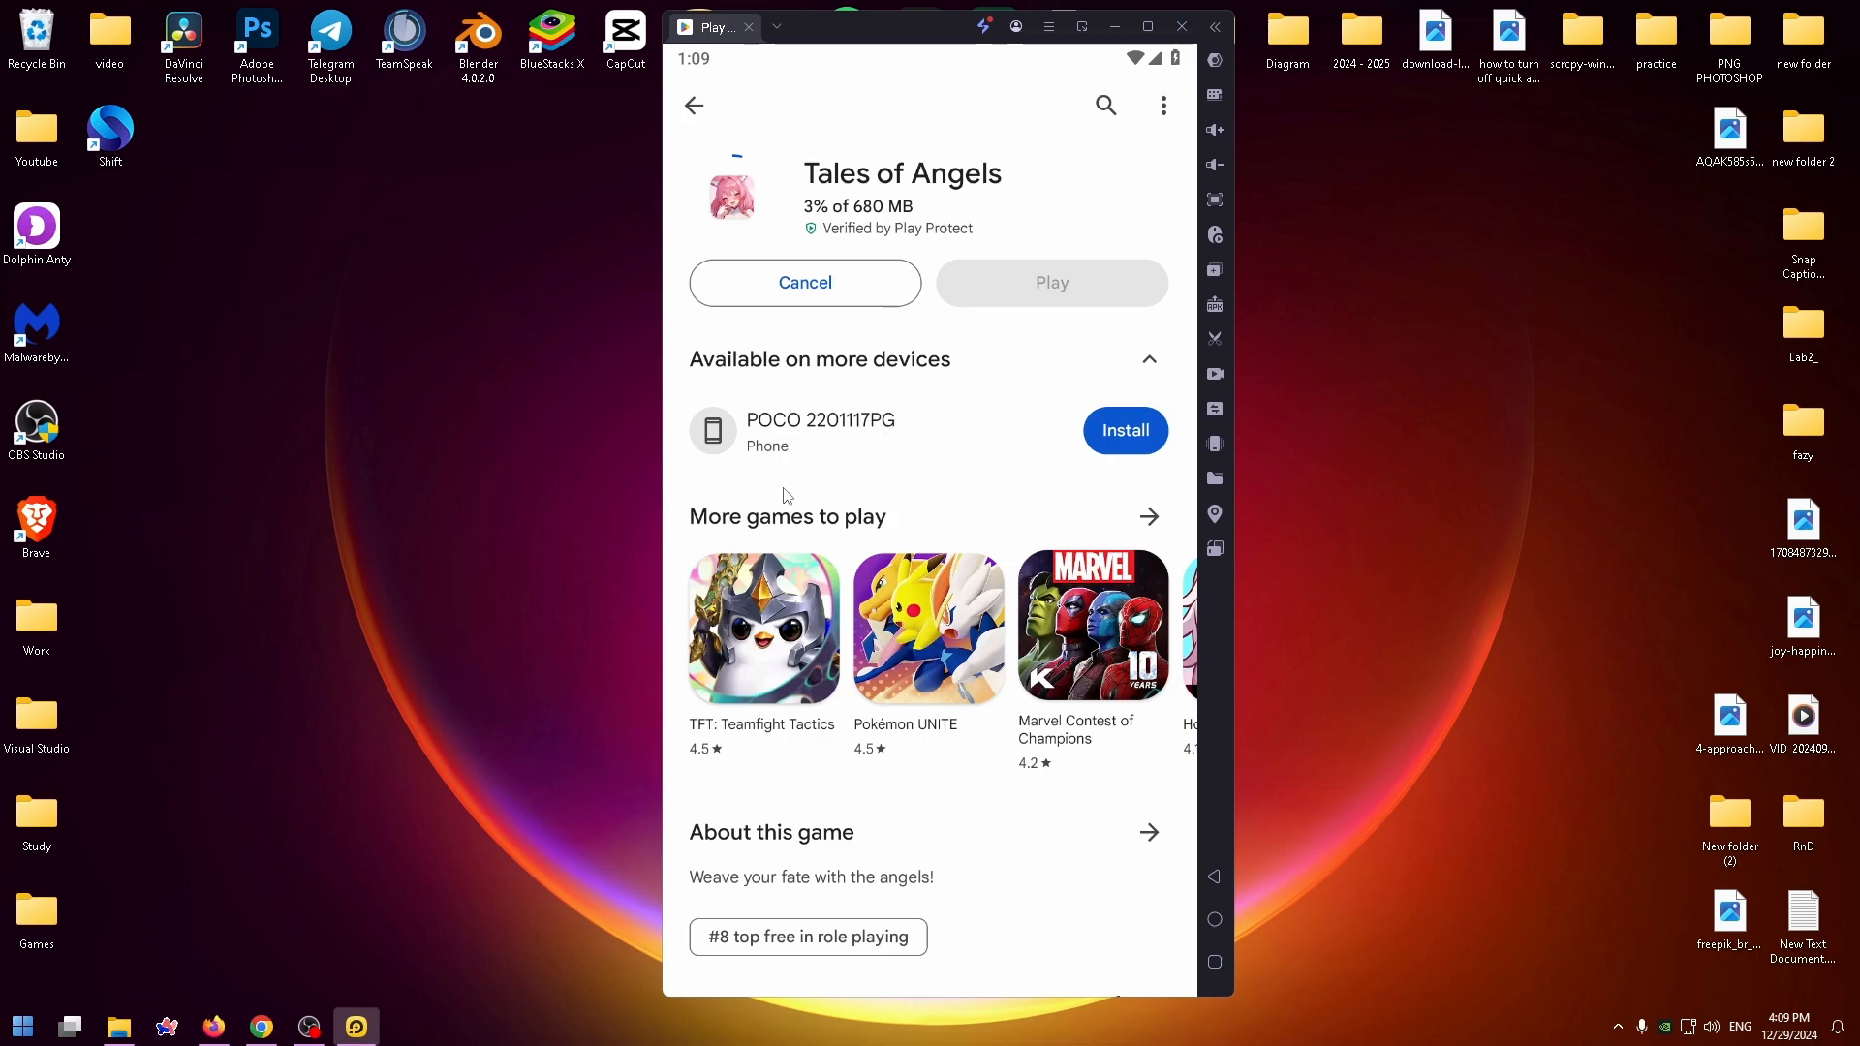
pyautogui.moveTo(875, 229)
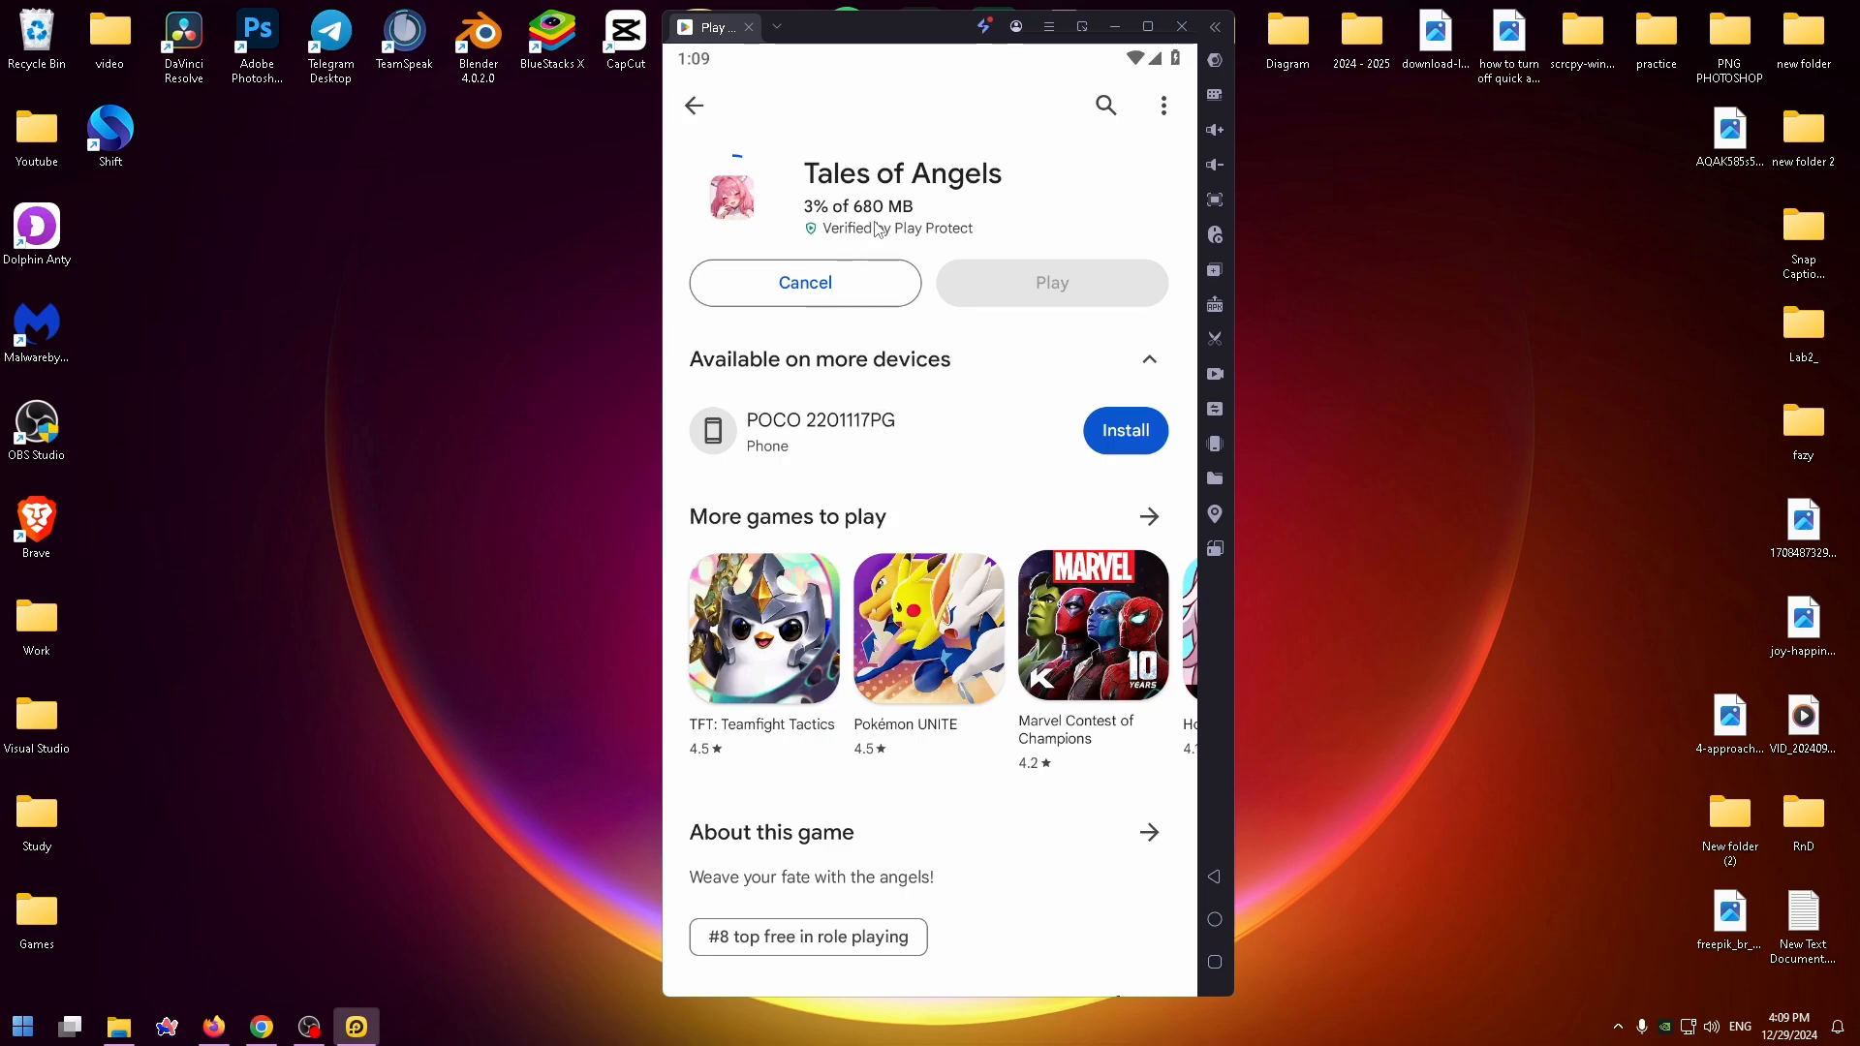
pyautogui.moveTo(858, 231)
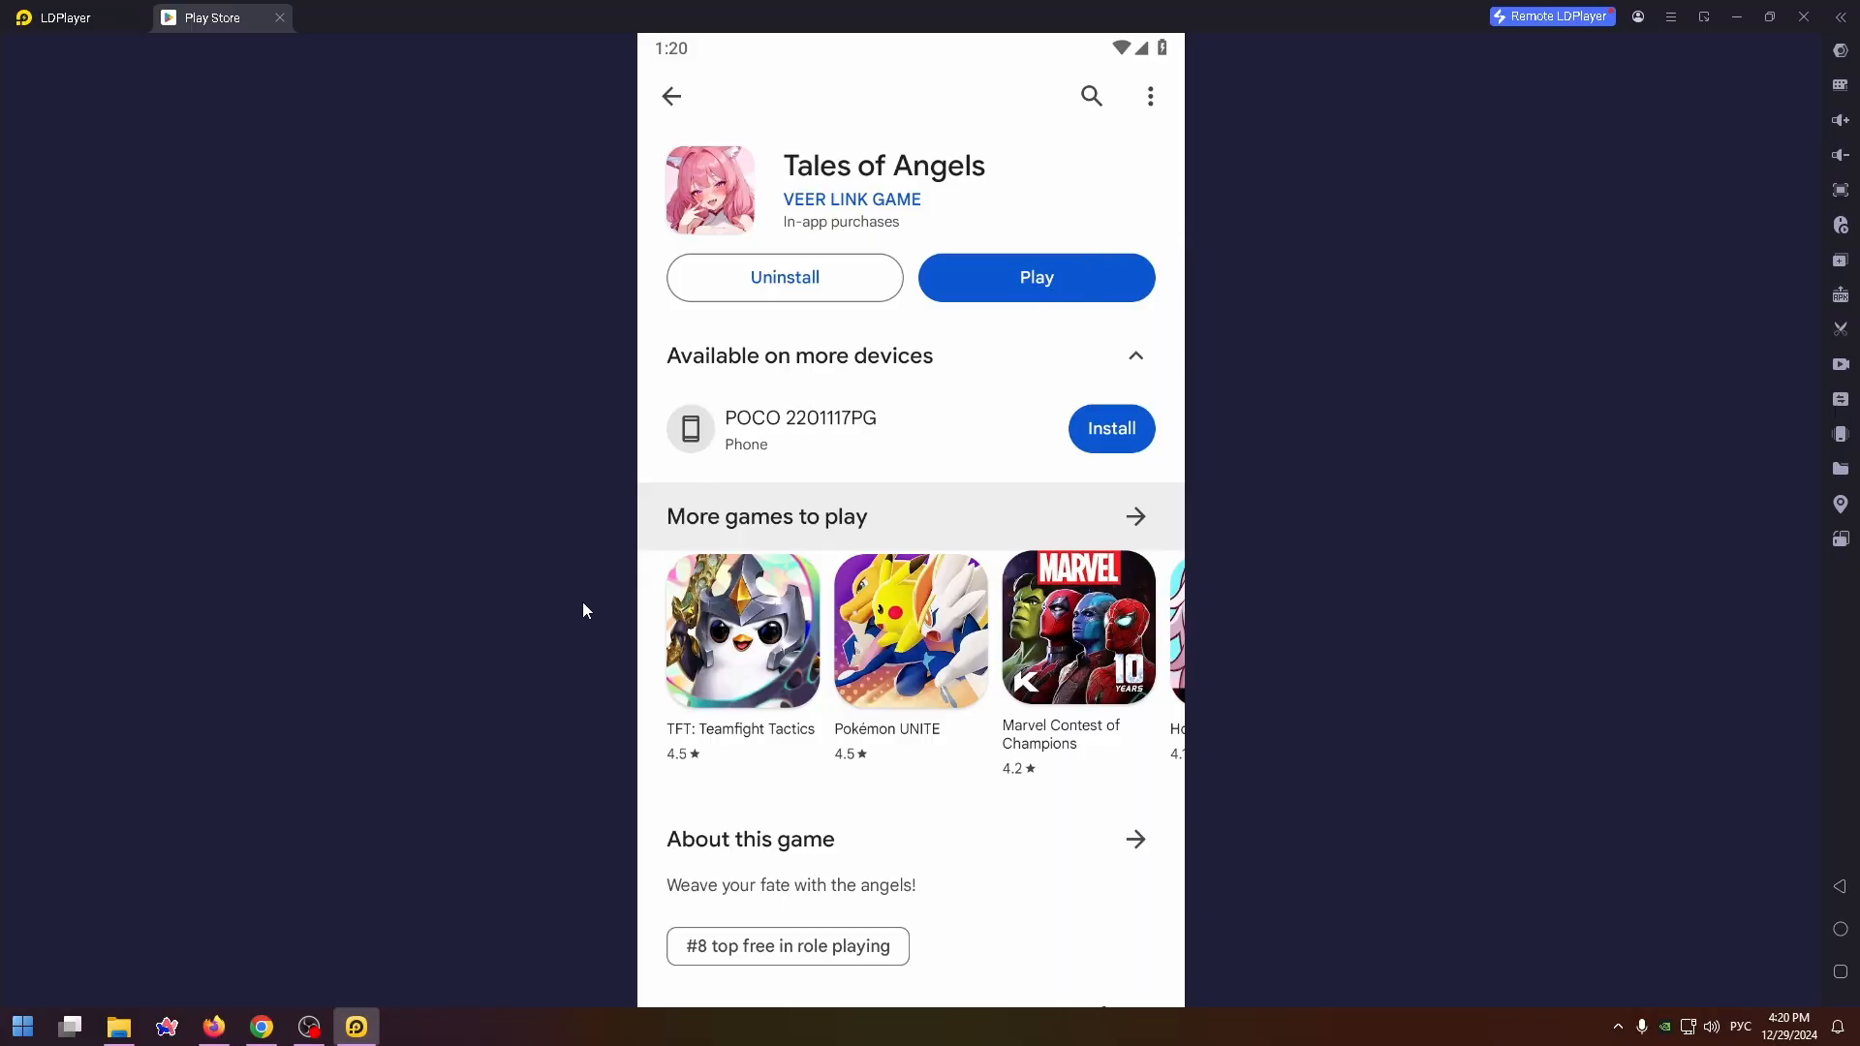
# Step: Launch the installed Tales of Angels game to its Maiden Saga splash screen
pyautogui.click(1035, 279)
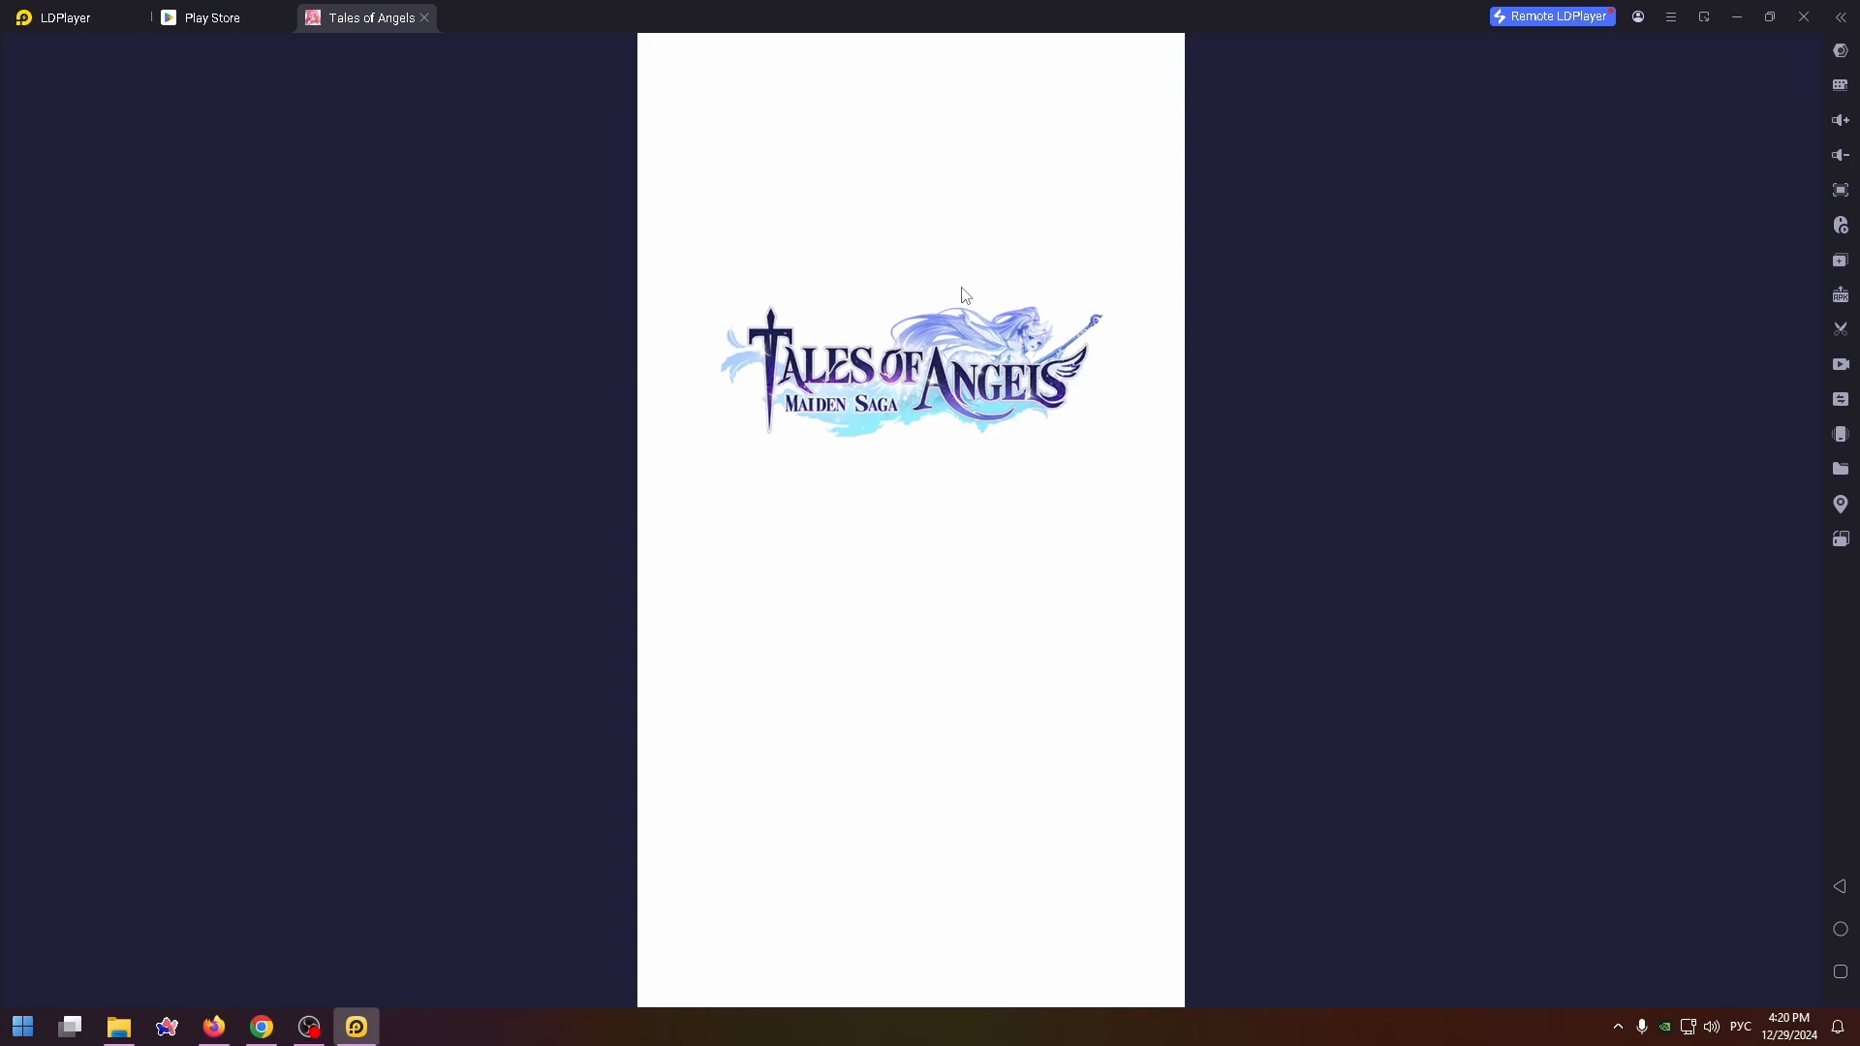
pyautogui.moveTo(912, 318)
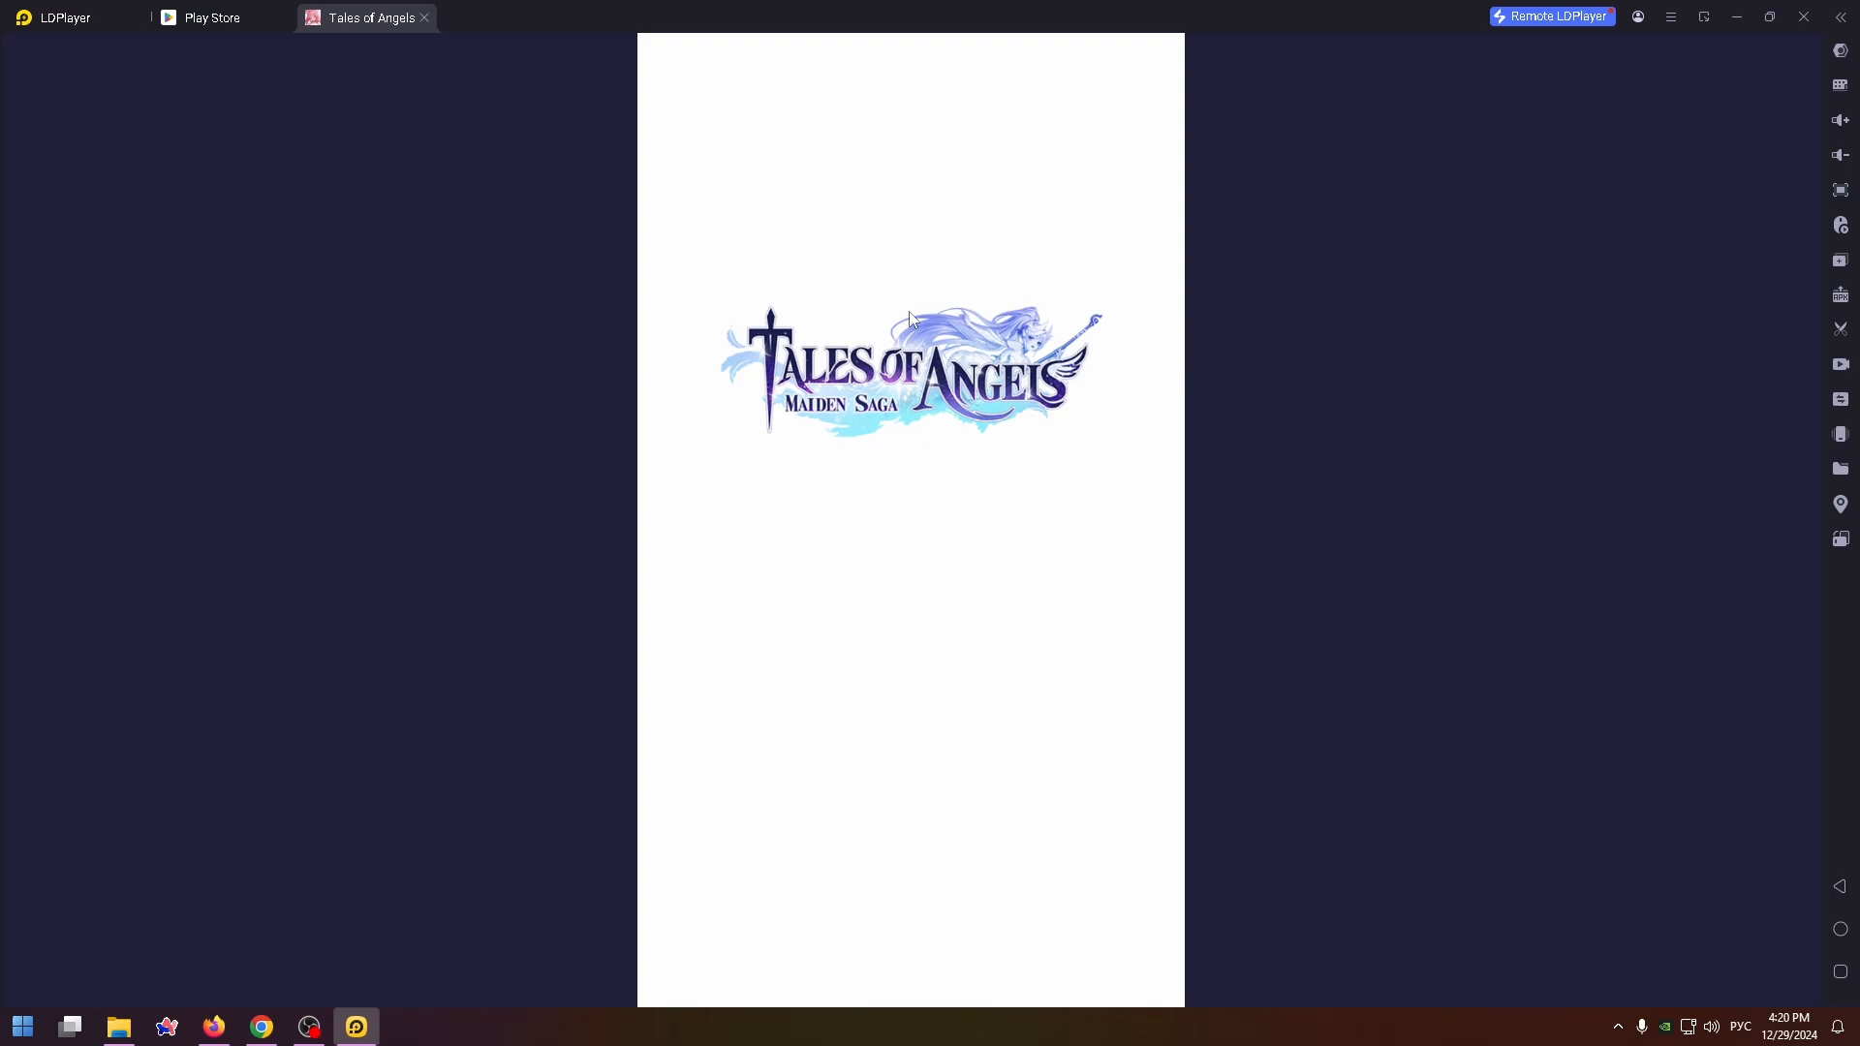